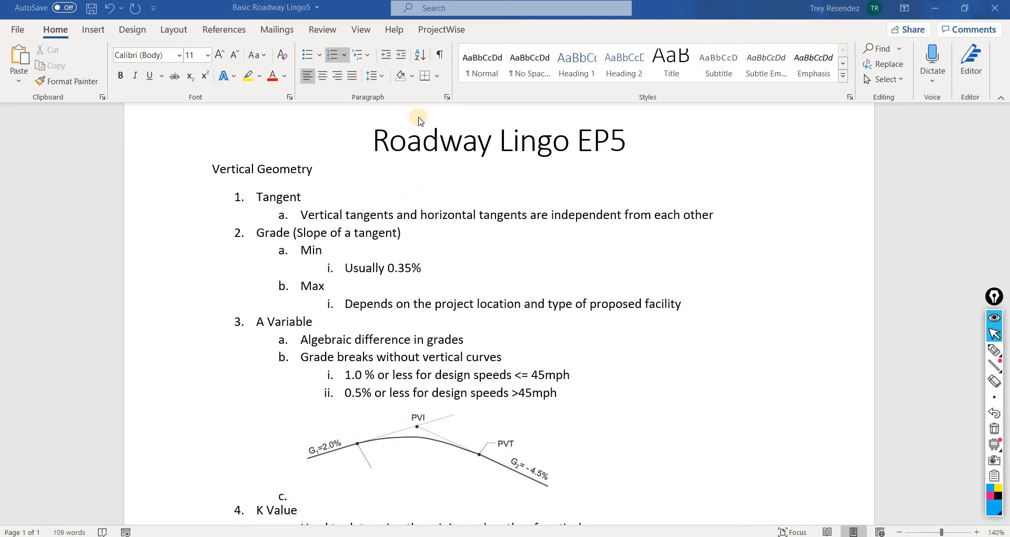
pyautogui.moveTo(654, 158)
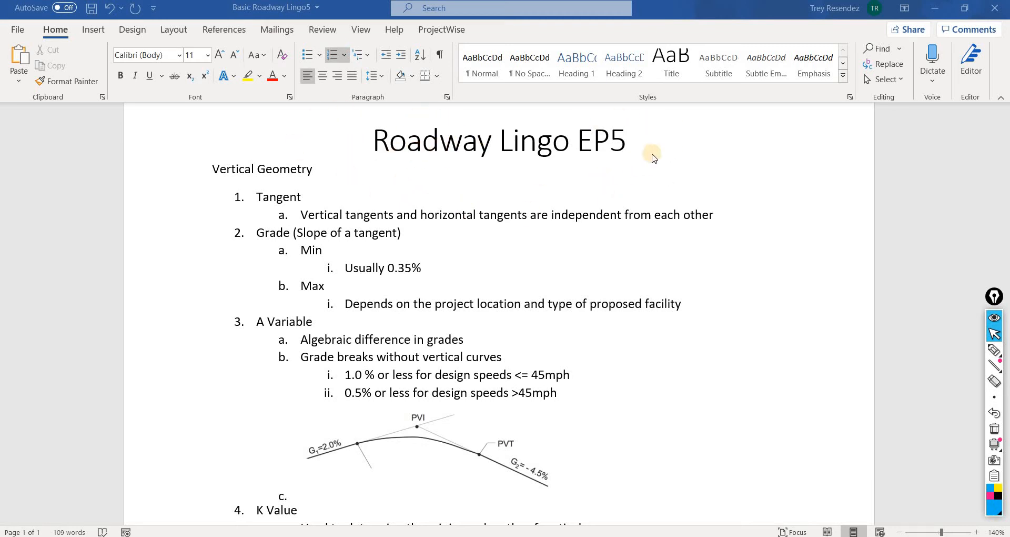
pyautogui.moveTo(273, 169)
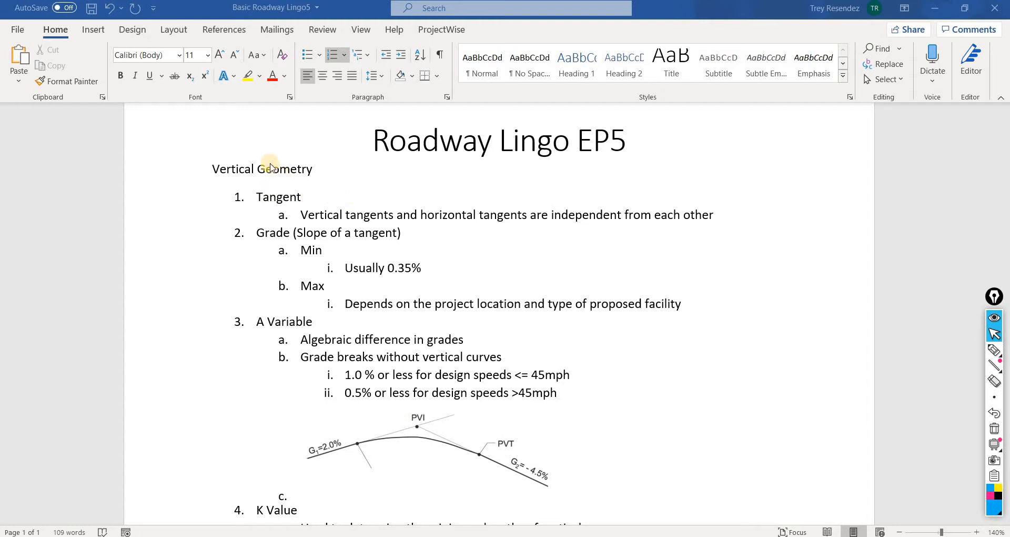
pyautogui.moveTo(252, 184)
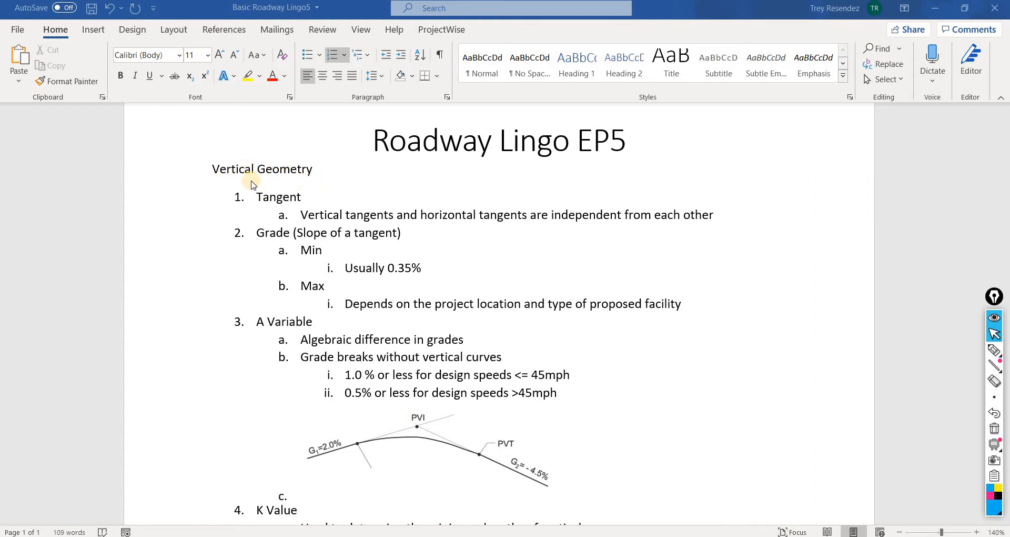
pyautogui.moveTo(235, 212)
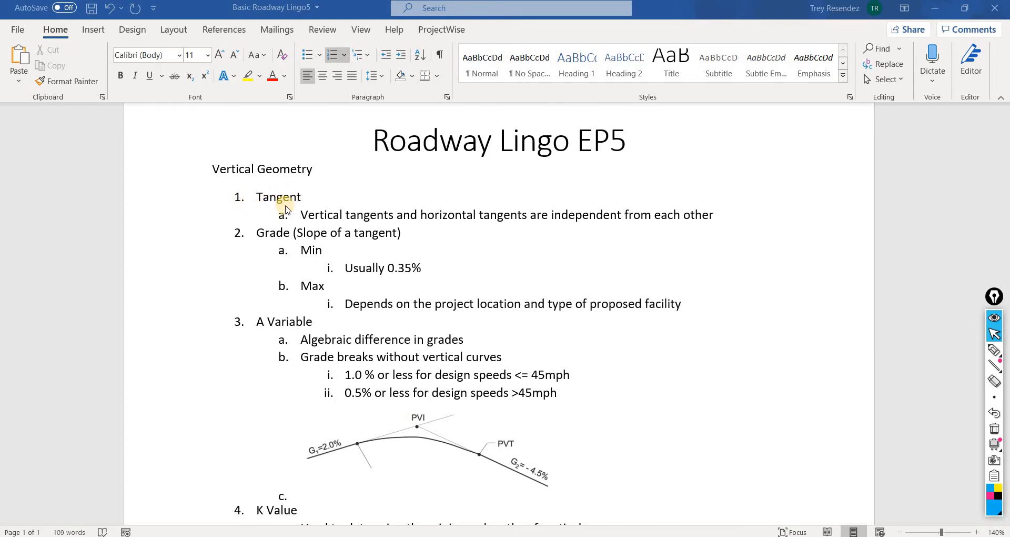
pyautogui.moveTo(311, 214)
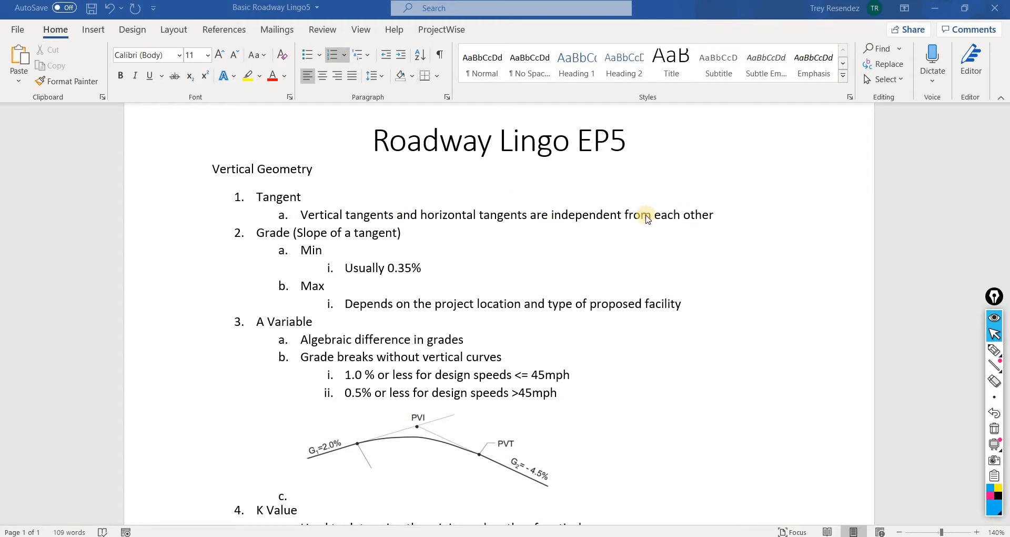
pyautogui.moveTo(678, 212)
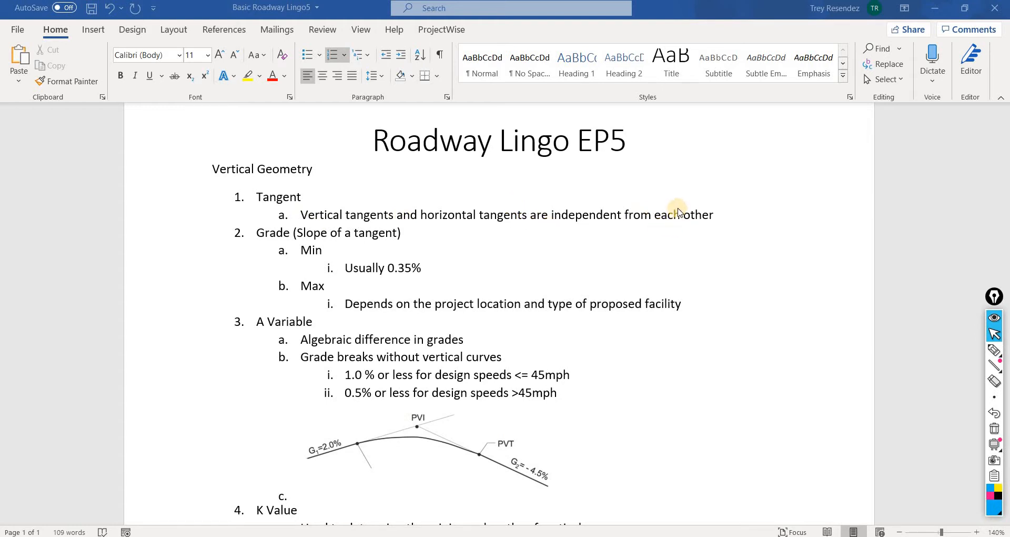
pyautogui.moveTo(576, 226)
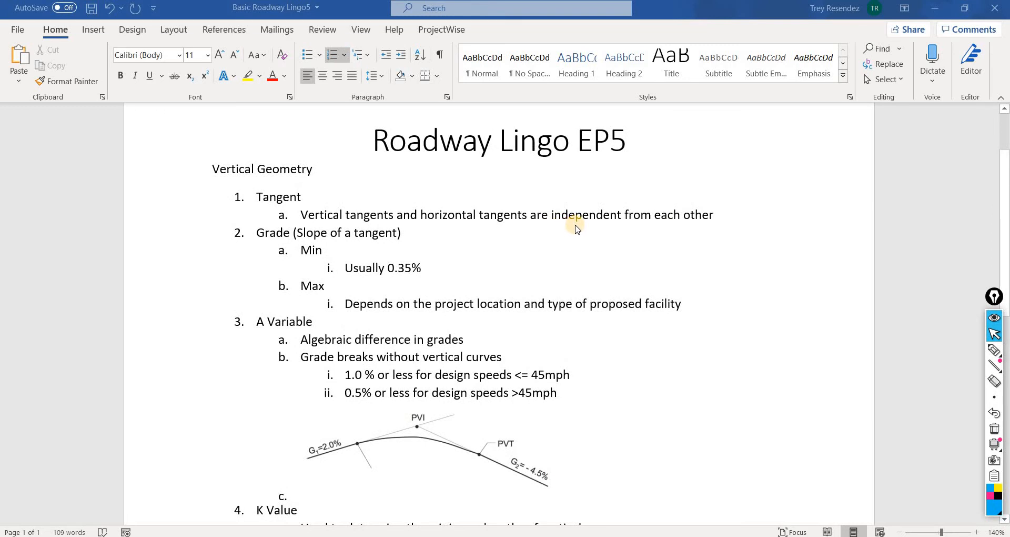
# Step: Scroll the TxDOT Roadway Design Manual to page 55, Table 2-11: Maximum Grades
pyautogui.doubleClick(312, 232)
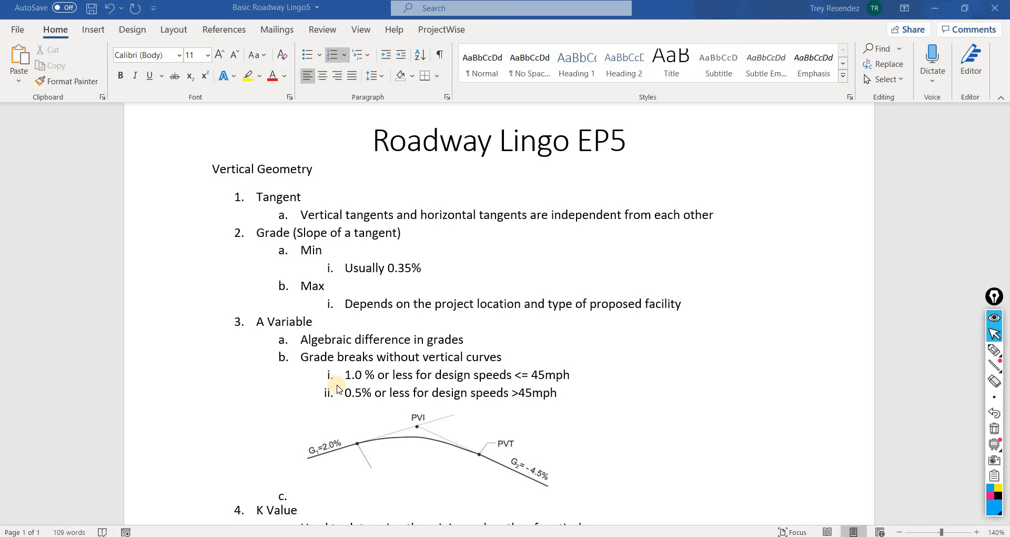
pyautogui.moveTo(345, 443)
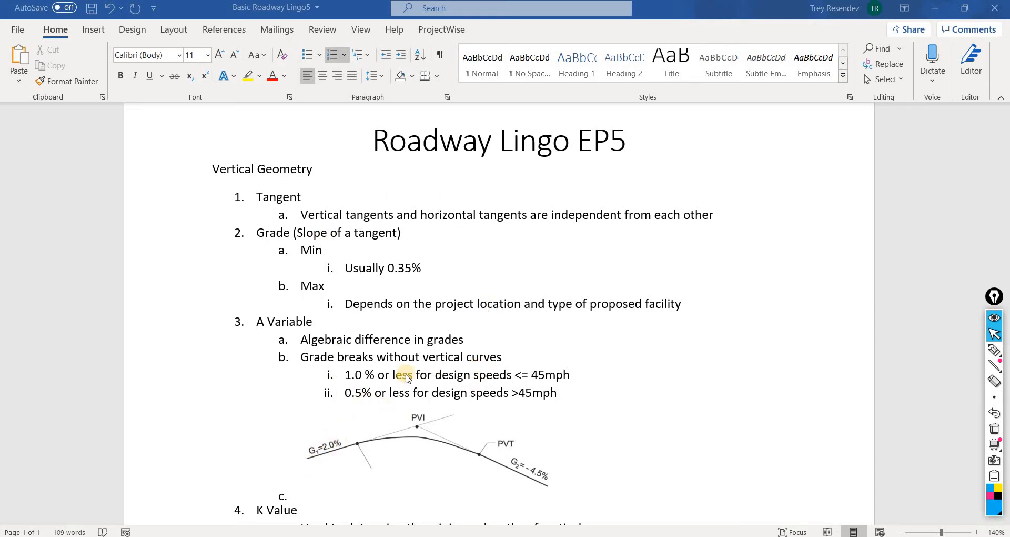
pyautogui.moveTo(321, 460)
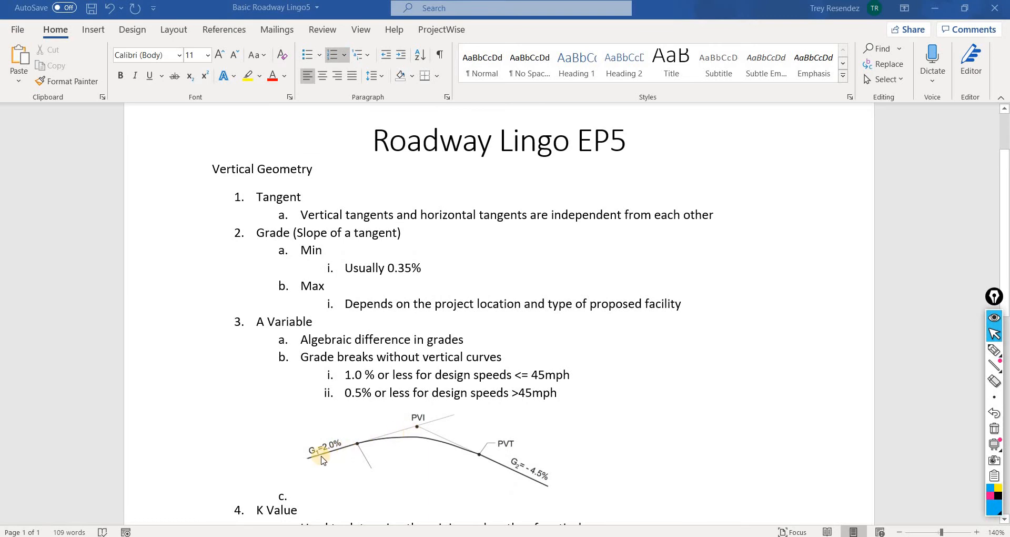
pyautogui.moveTo(345, 452)
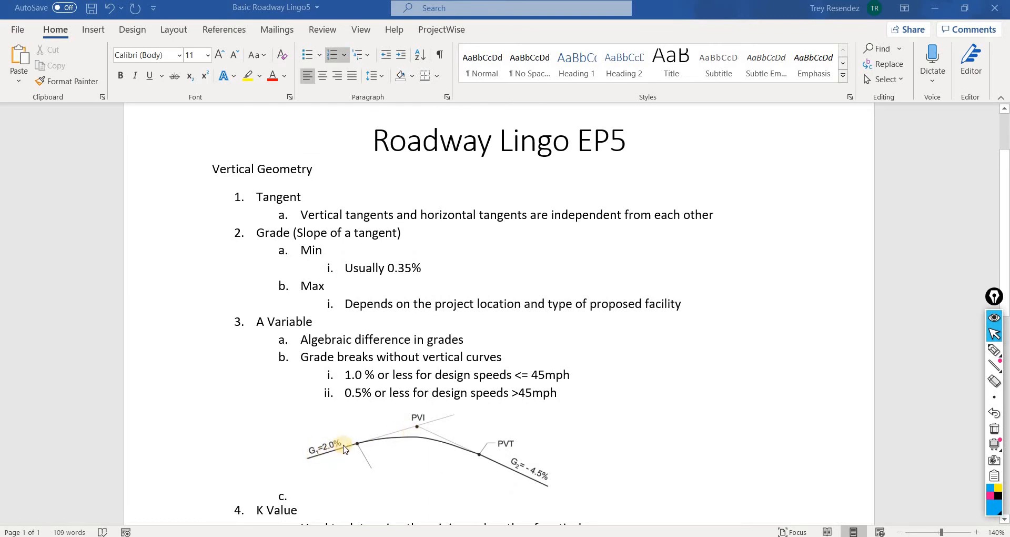
pyautogui.moveTo(359, 447)
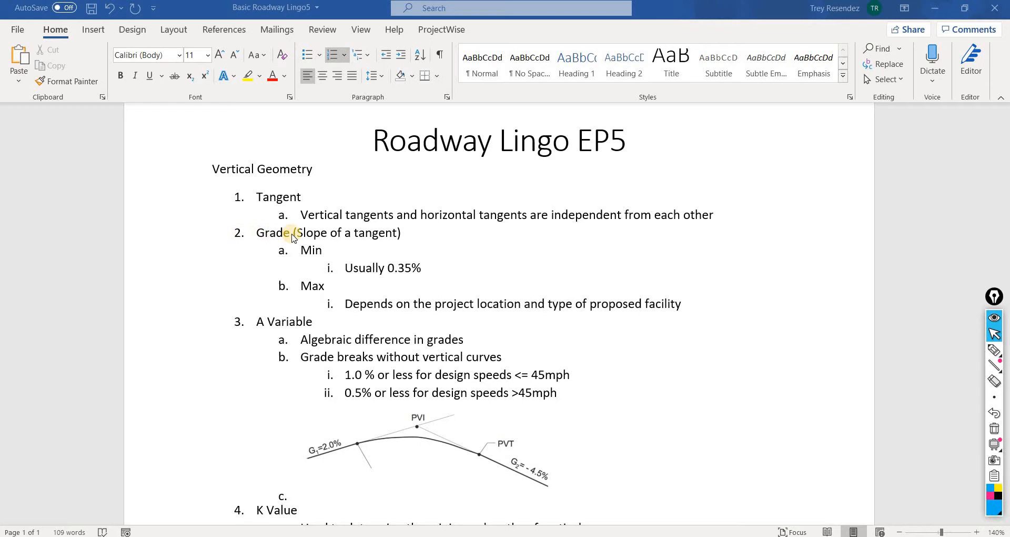
pyautogui.moveTo(326, 441)
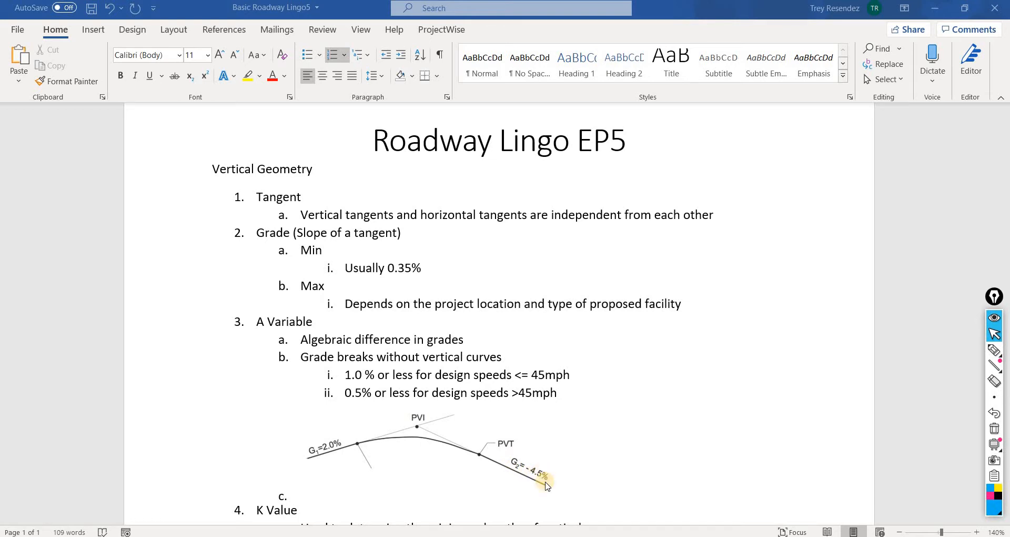
pyautogui.moveTo(328, 253)
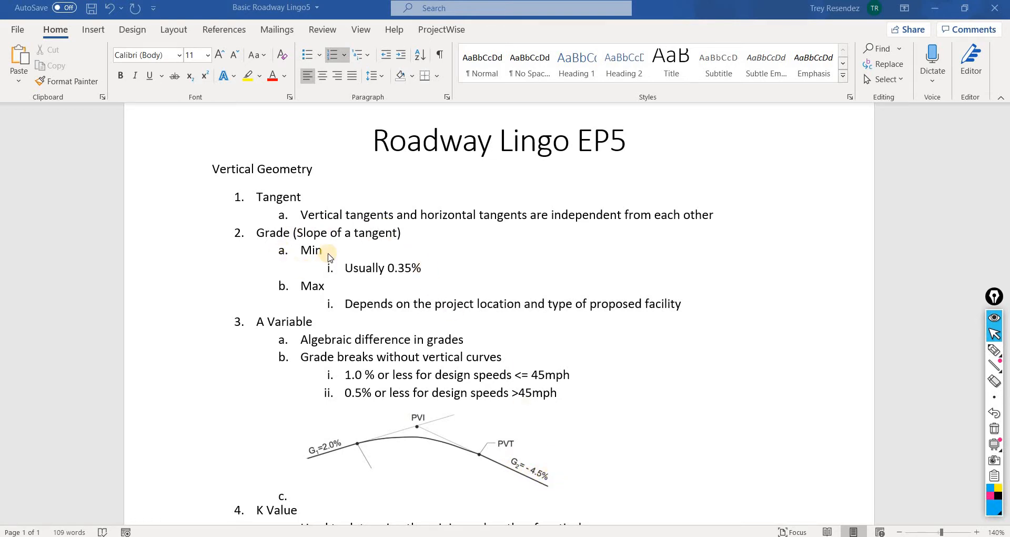
pyautogui.moveTo(399, 280)
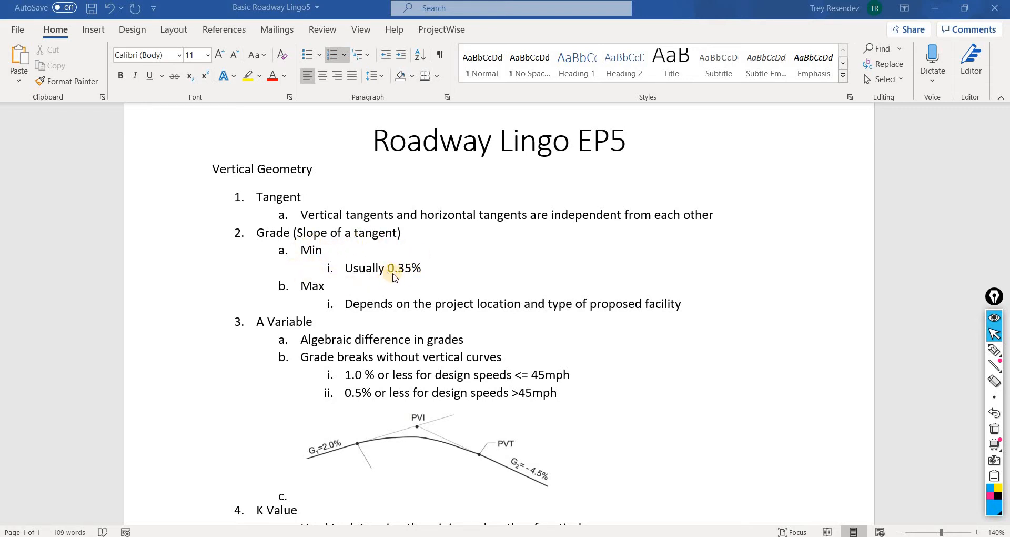
pyautogui.moveTo(436, 267)
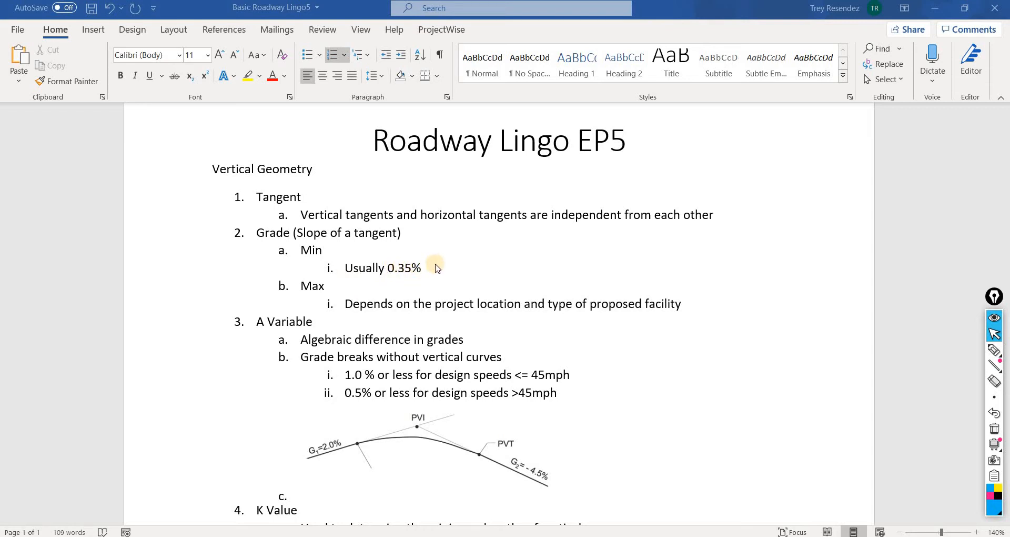
pyautogui.moveTo(445, 257)
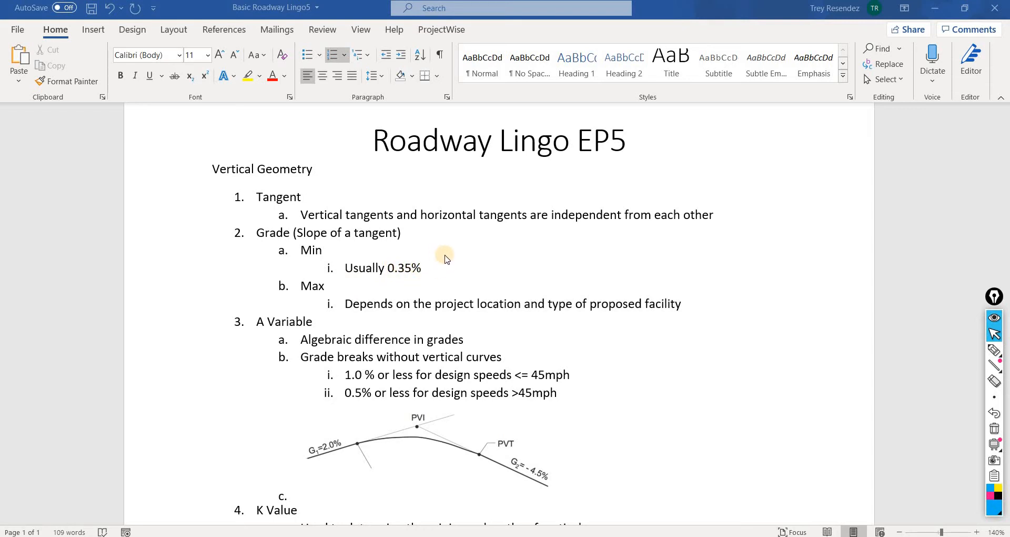
pyautogui.moveTo(362, 258)
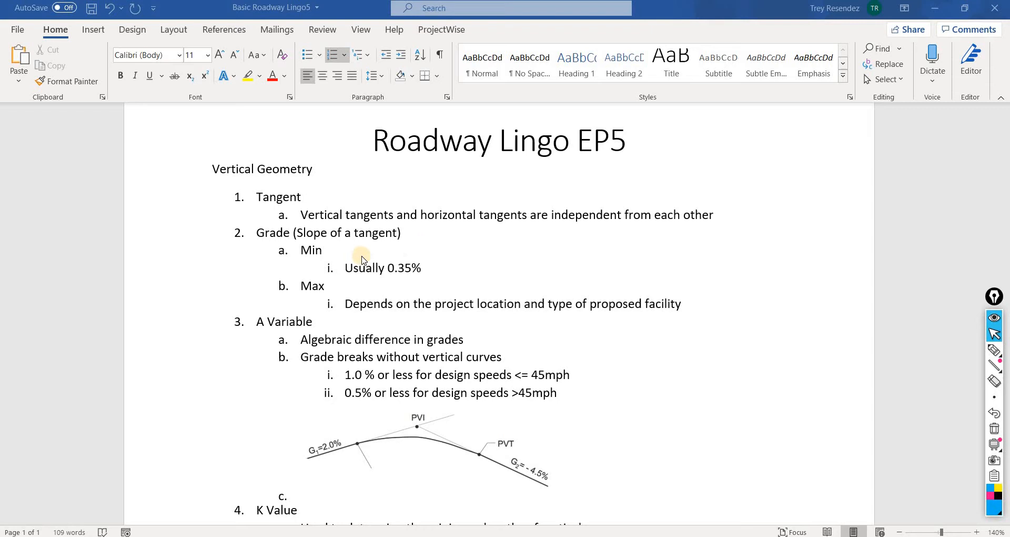
pyautogui.moveTo(400, 281)
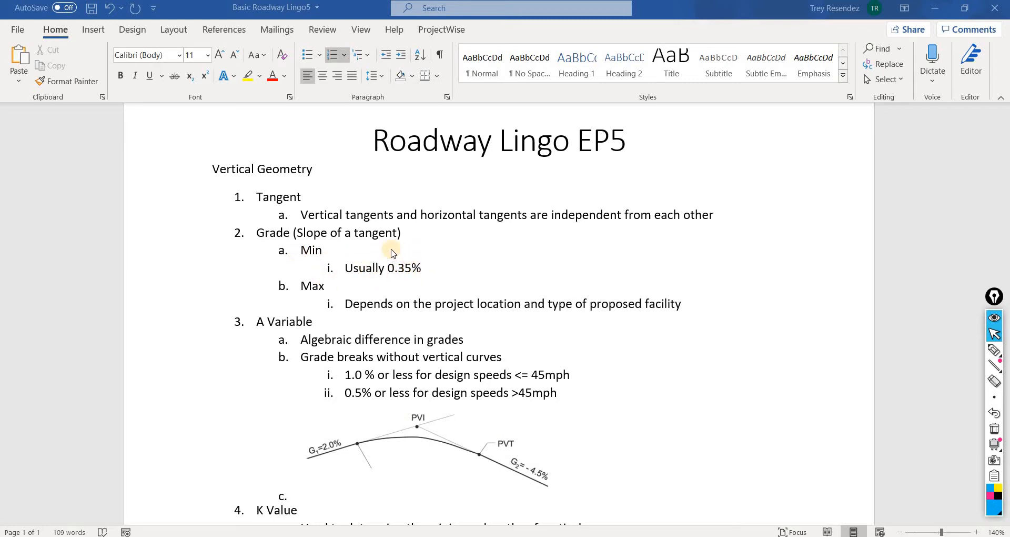
pyautogui.moveTo(443, 270)
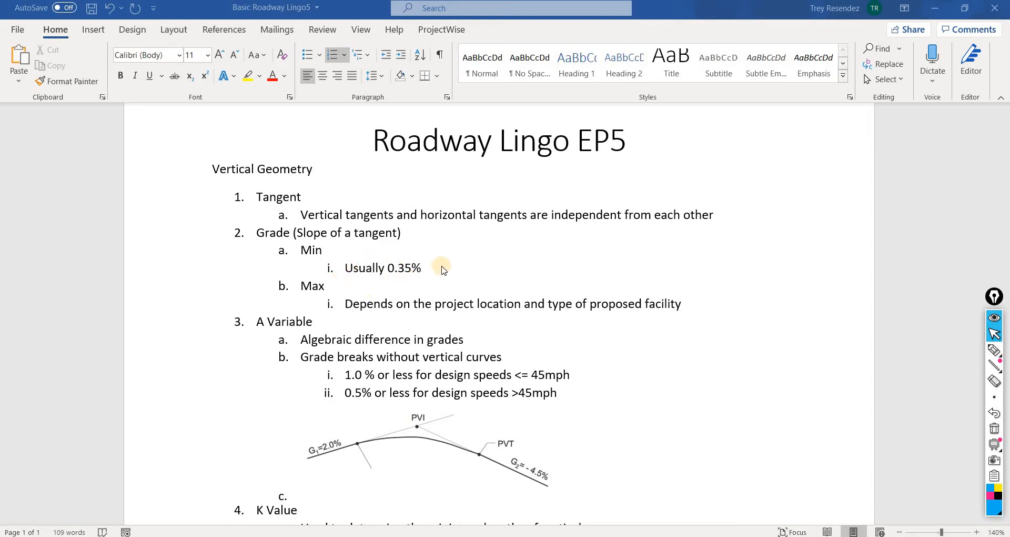
pyautogui.moveTo(433, 266)
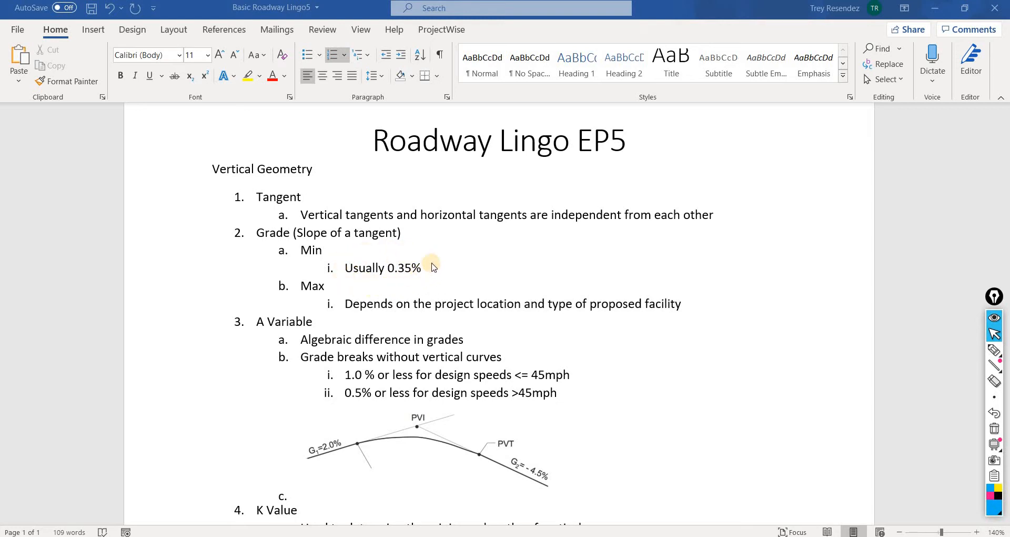
pyautogui.moveTo(426, 264)
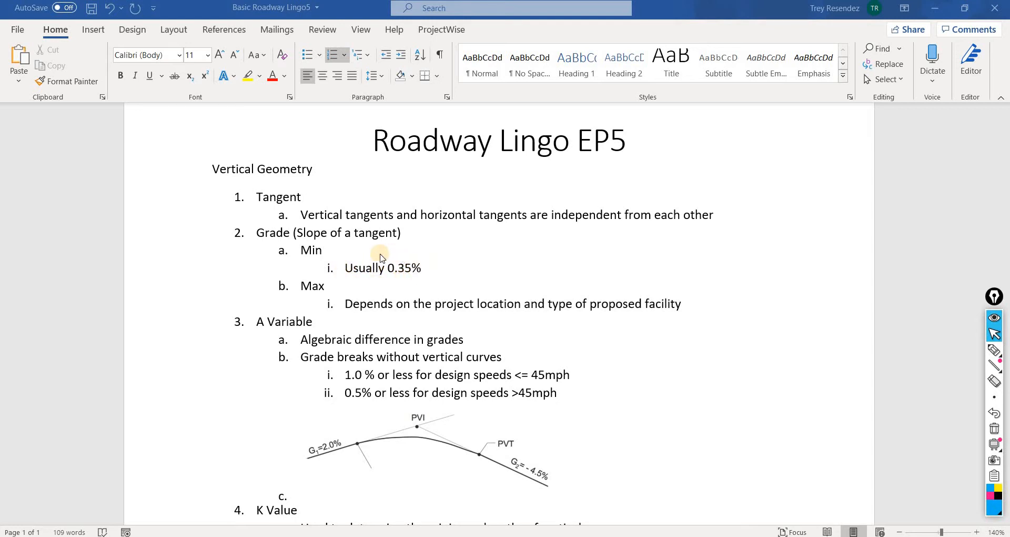
pyautogui.moveTo(409, 286)
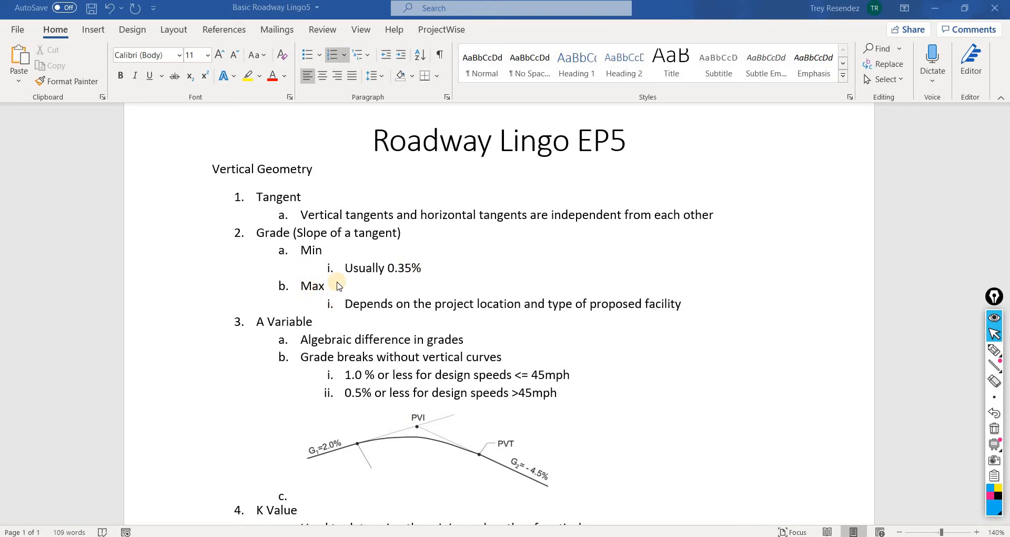
pyautogui.moveTo(407, 303)
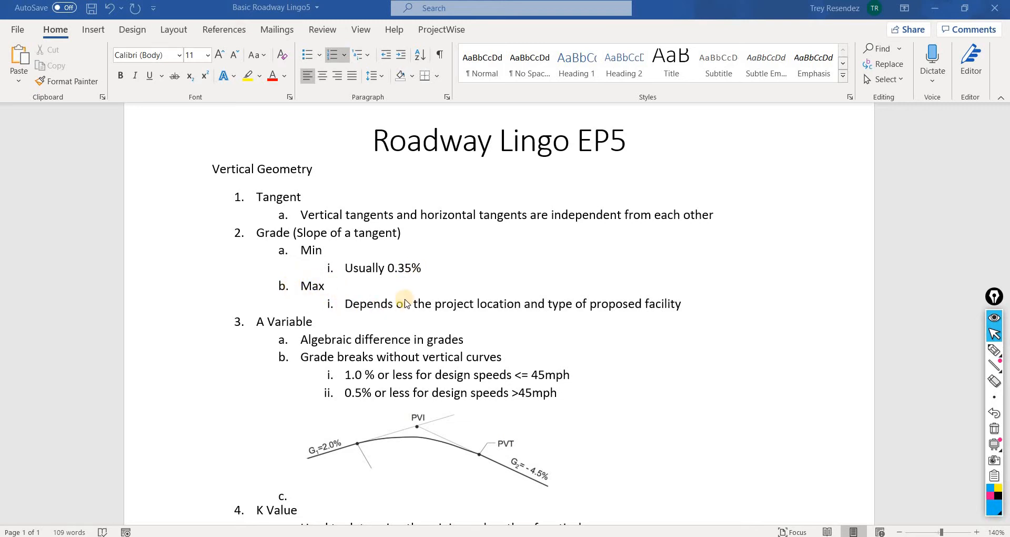
pyautogui.moveTo(492, 310)
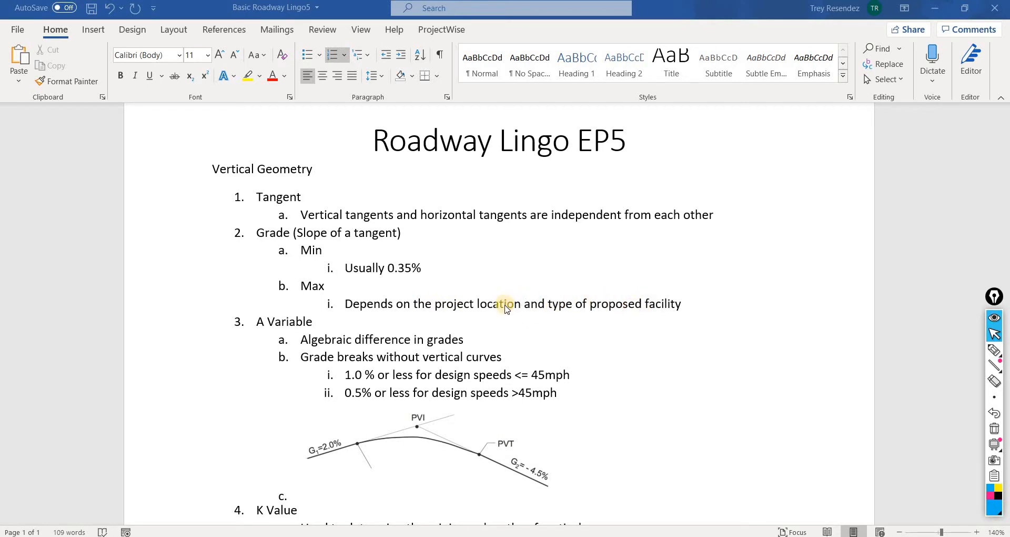
pyautogui.moveTo(691, 306)
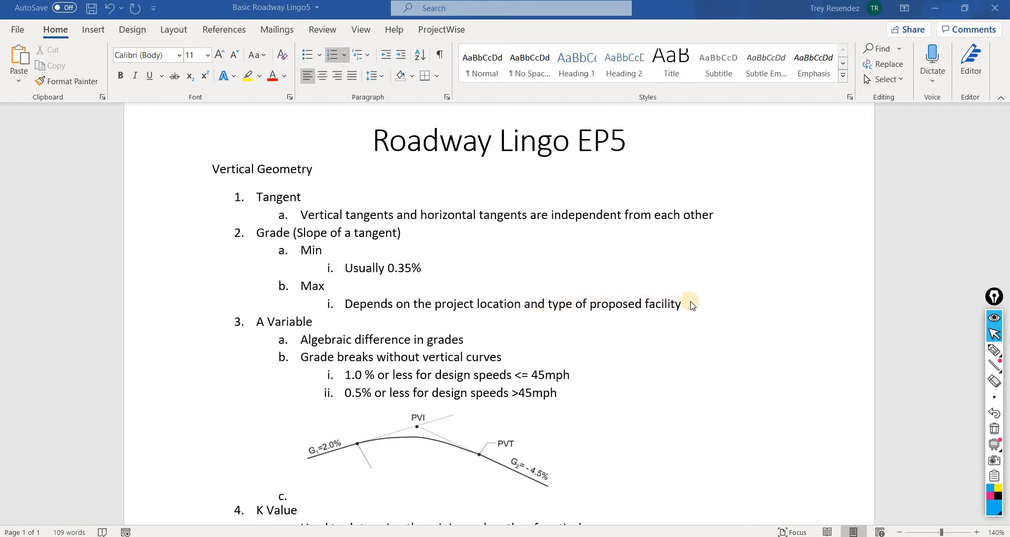
pyautogui.moveTo(693, 299)
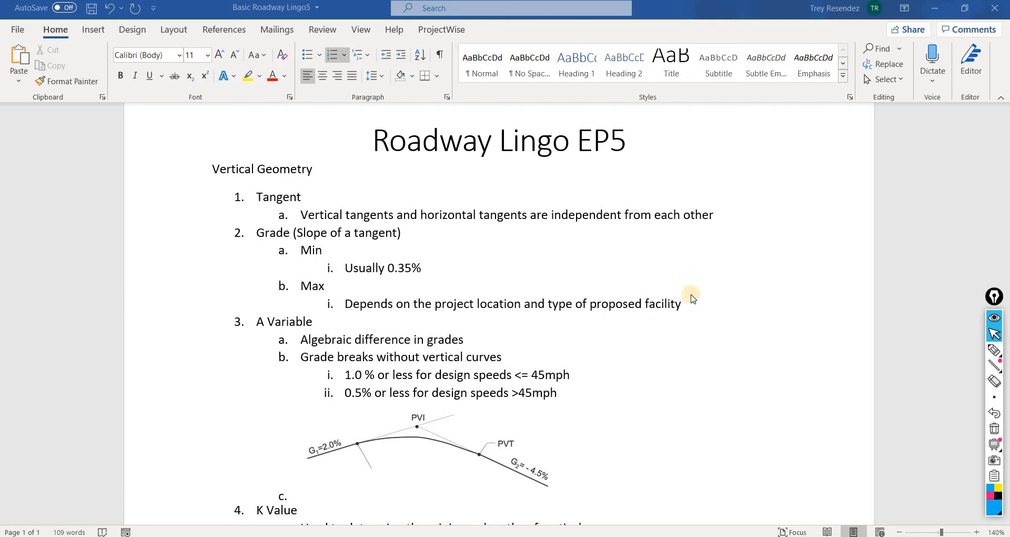
pyautogui.moveTo(590, 302)
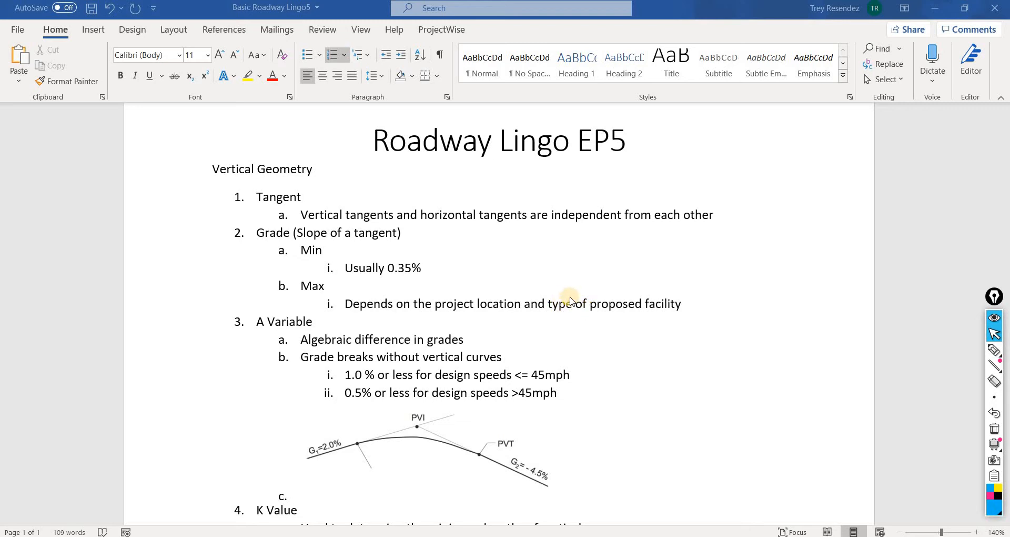
pyautogui.moveTo(482, 303)
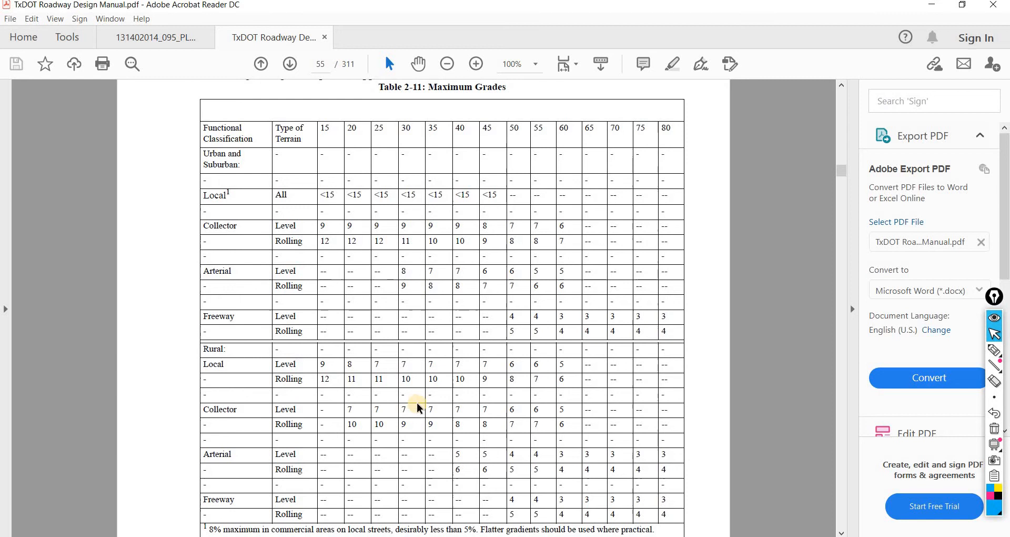
pyautogui.moveTo(169, 182)
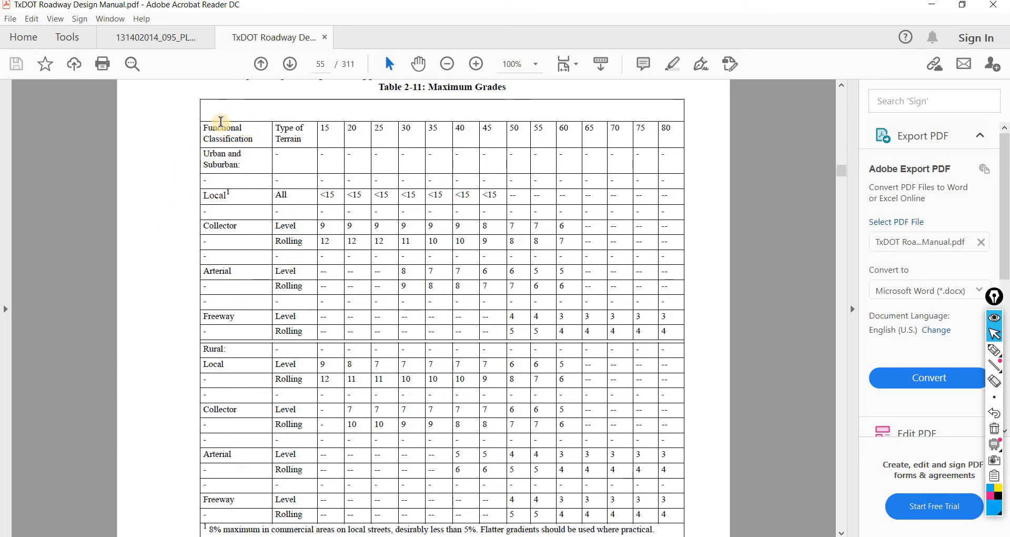
pyautogui.moveTo(223, 187)
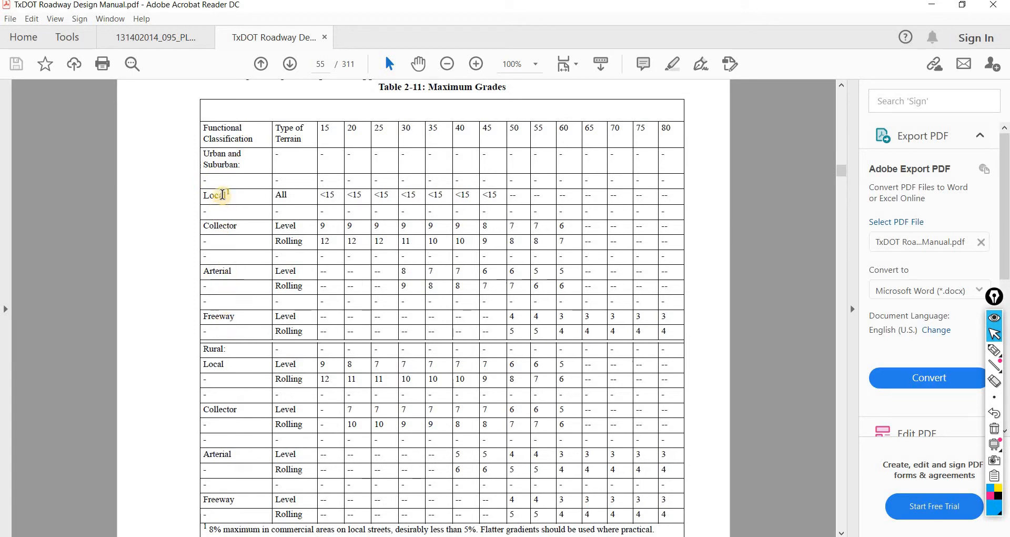
pyautogui.moveTo(364, 393)
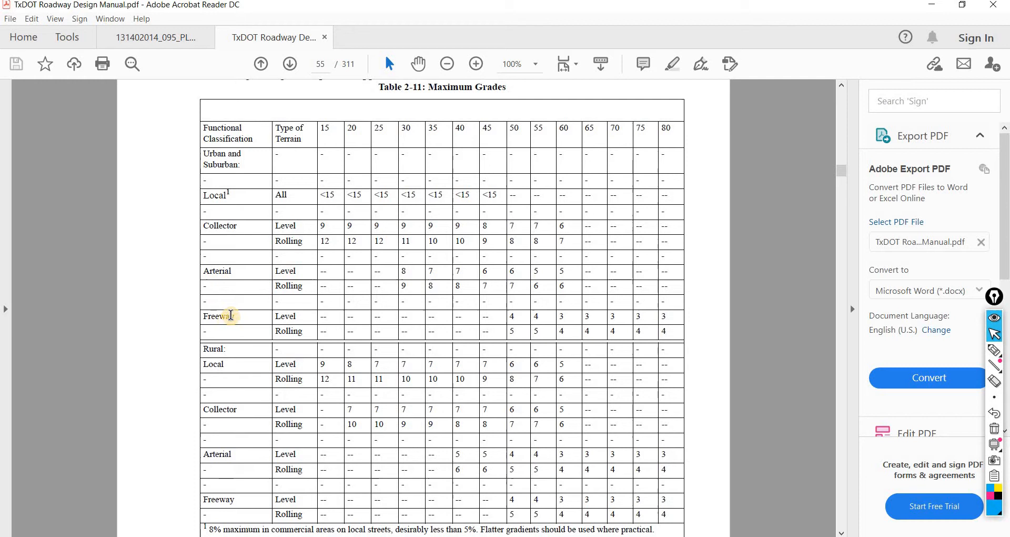
pyautogui.moveTo(254, 171)
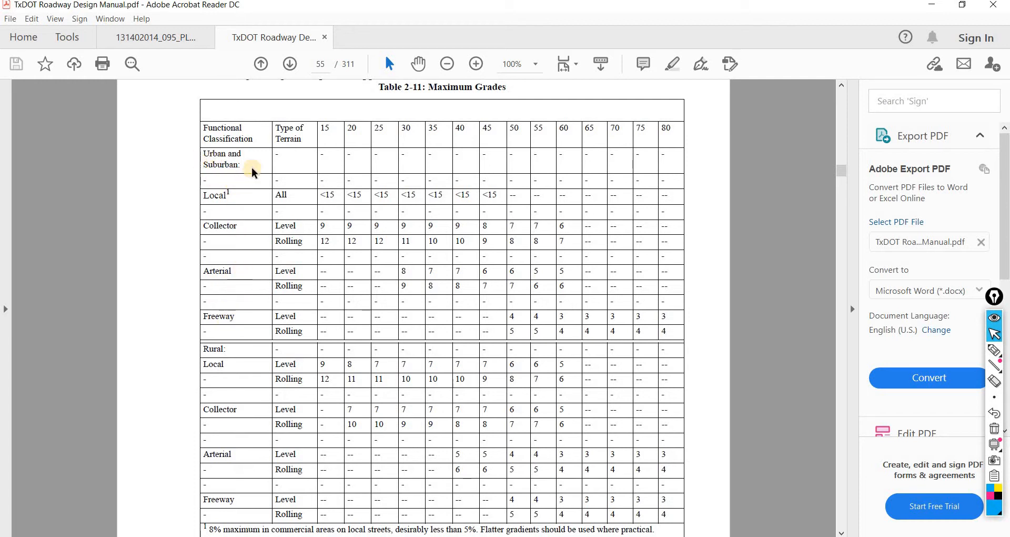
pyautogui.moveTo(228, 176)
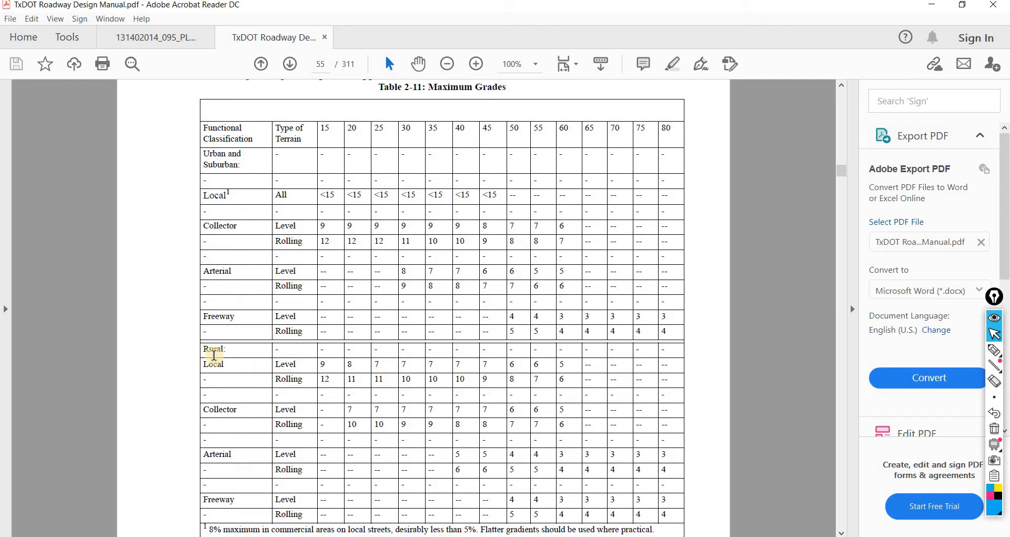
pyautogui.scroll(-3)
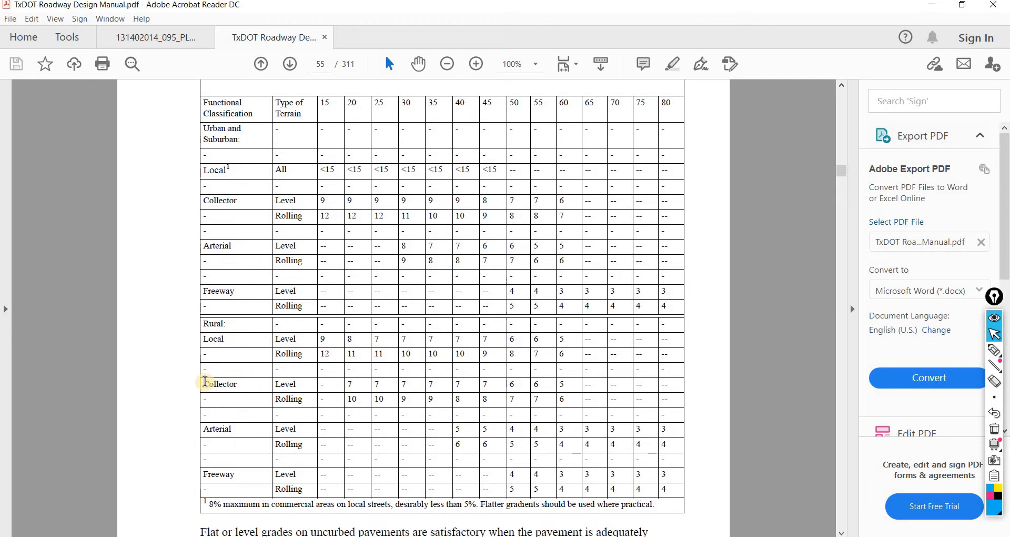
pyautogui.moveTo(321, 429)
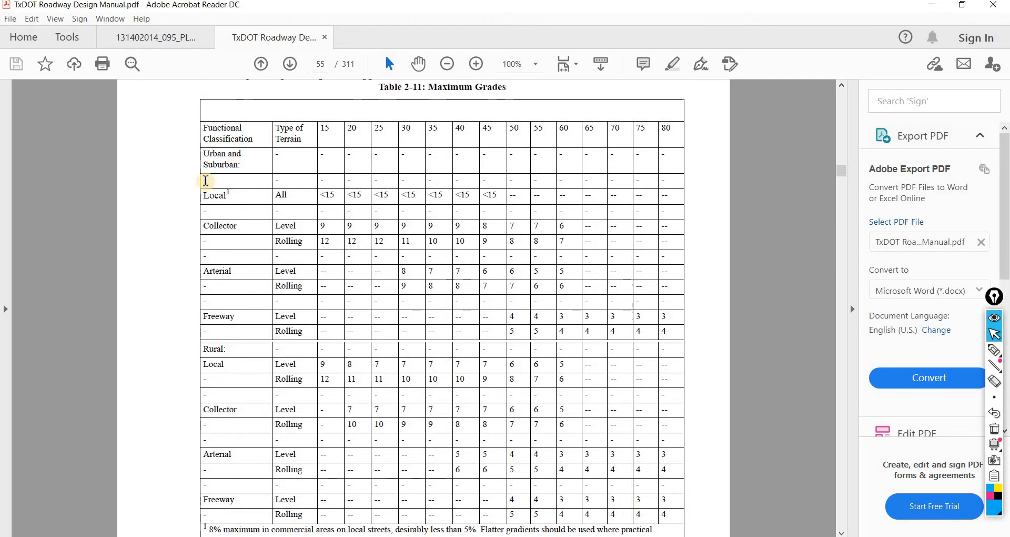
pyautogui.moveTo(613, 316)
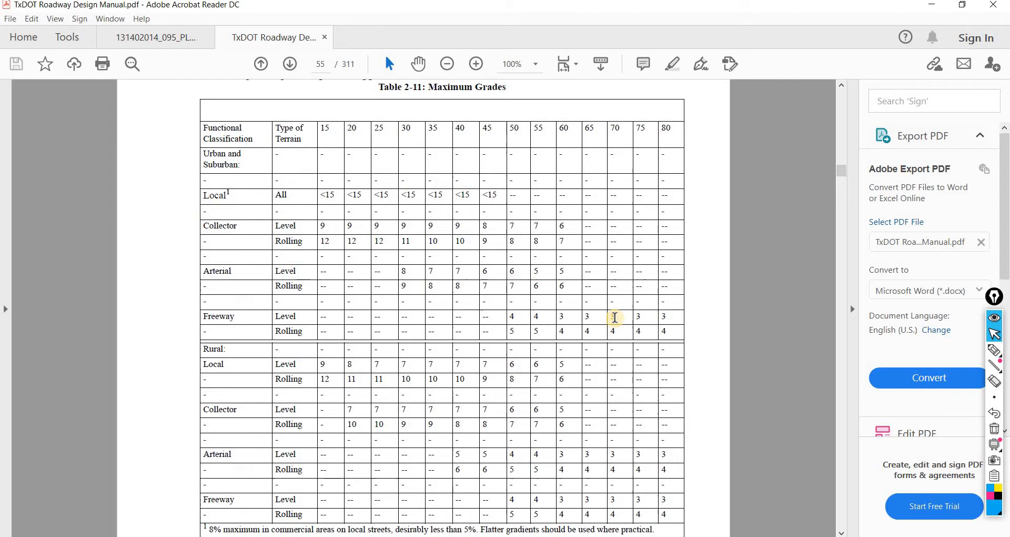
pyautogui.moveTo(239, 173)
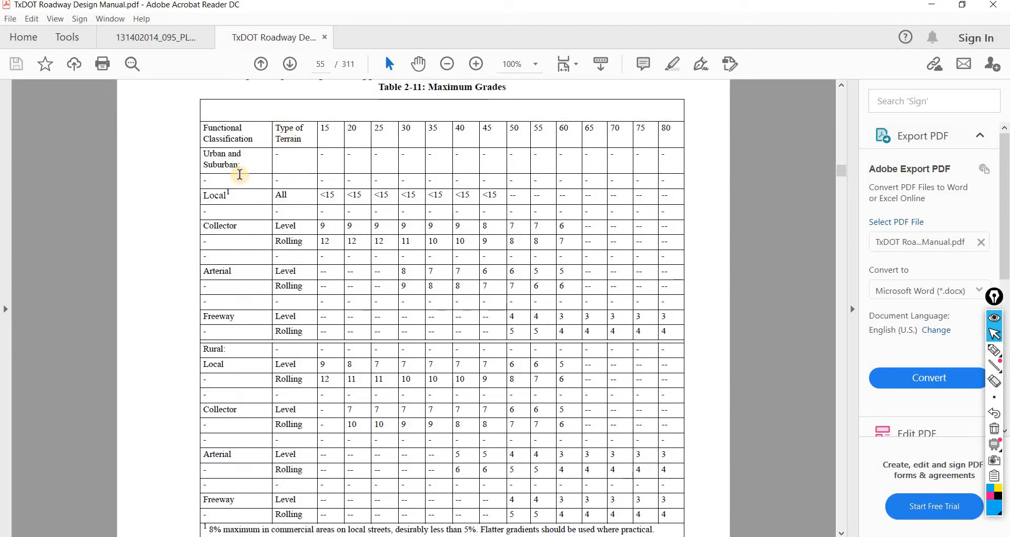
pyautogui.moveTo(306, 239)
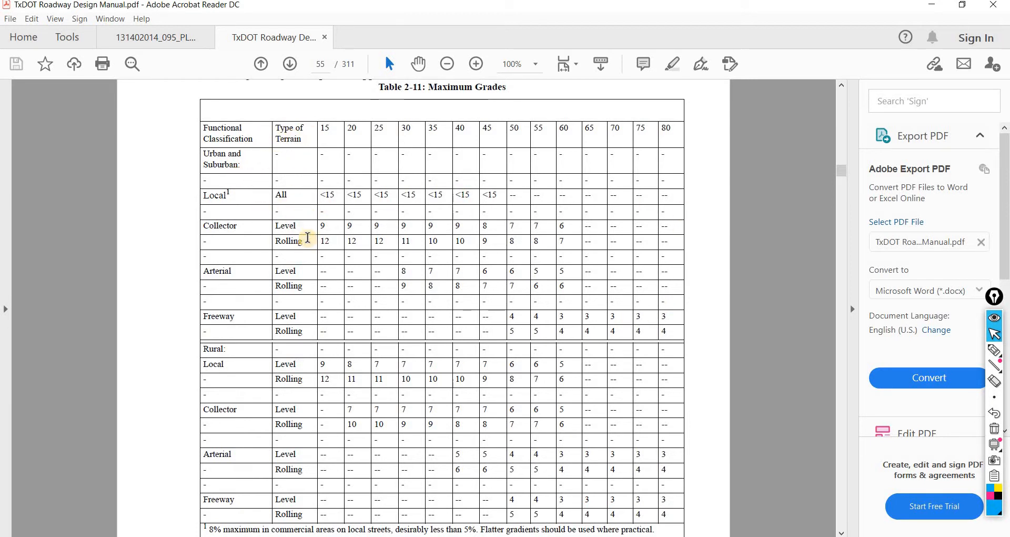
pyautogui.doubleClick(285, 226)
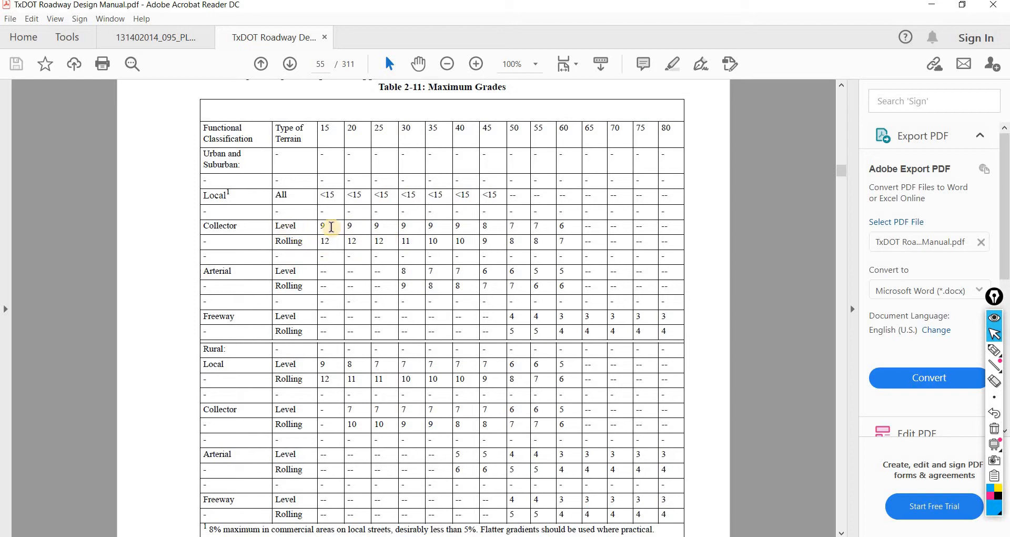
pyautogui.moveTo(313, 240)
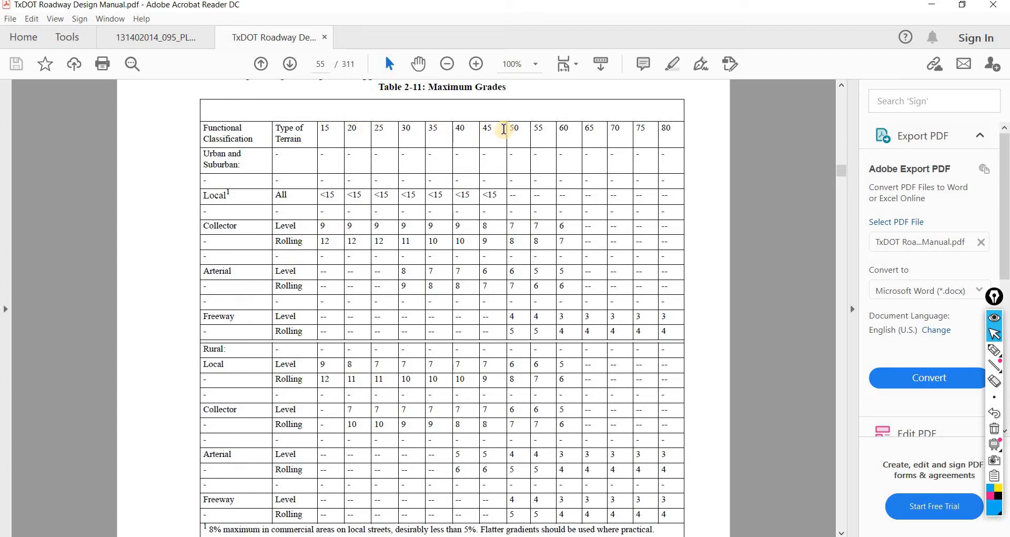
pyautogui.moveTo(576, 133)
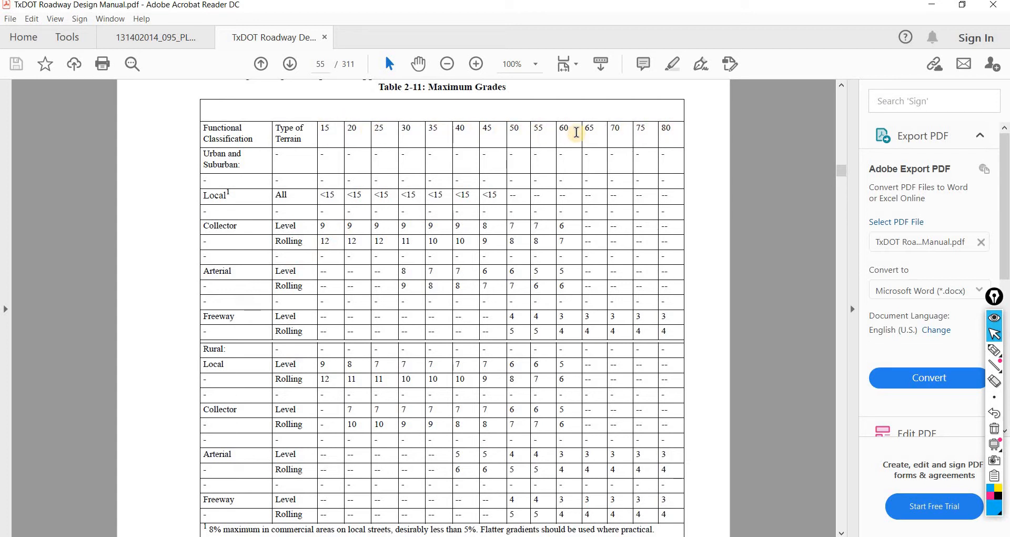
pyautogui.moveTo(334, 128)
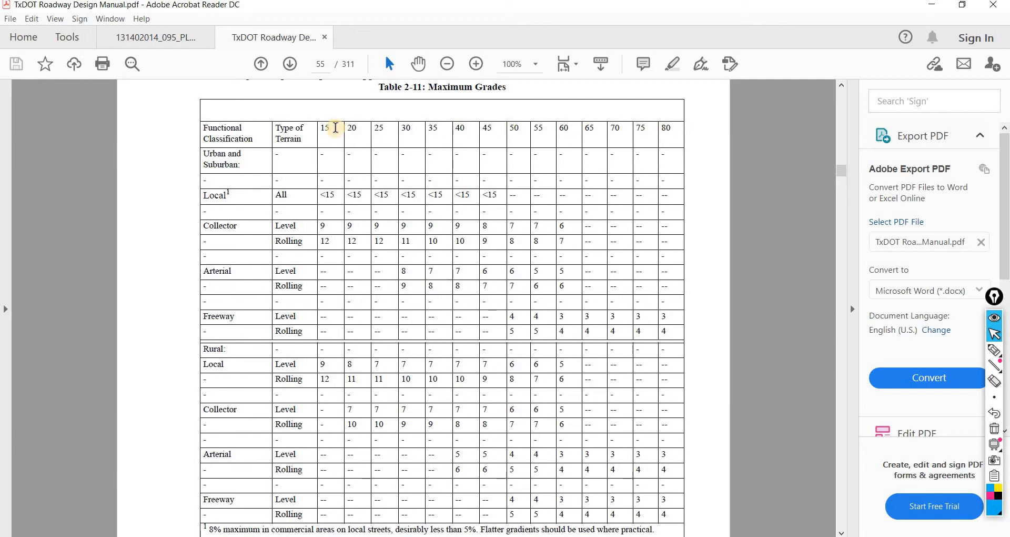
pyautogui.moveTo(494, 220)
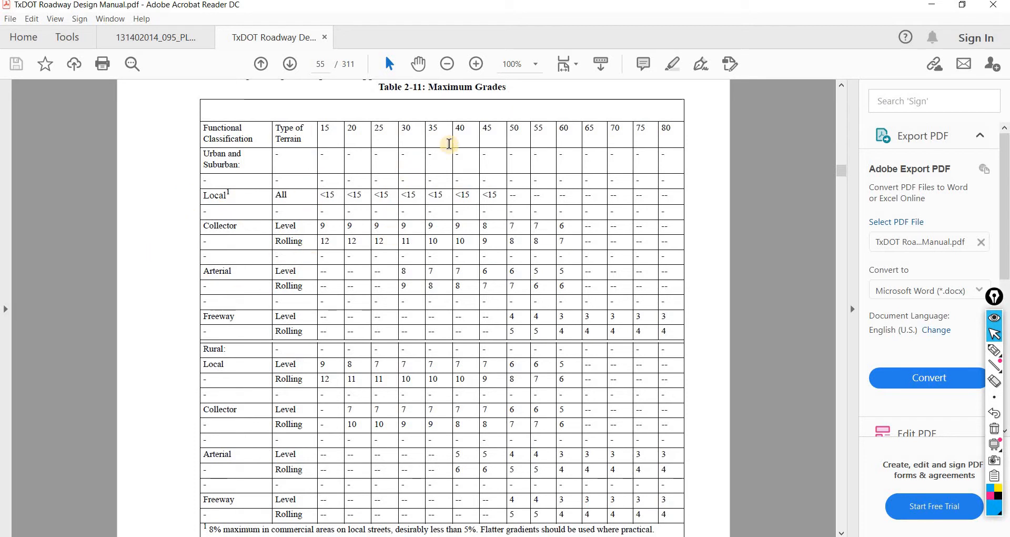
pyautogui.moveTo(566, 254)
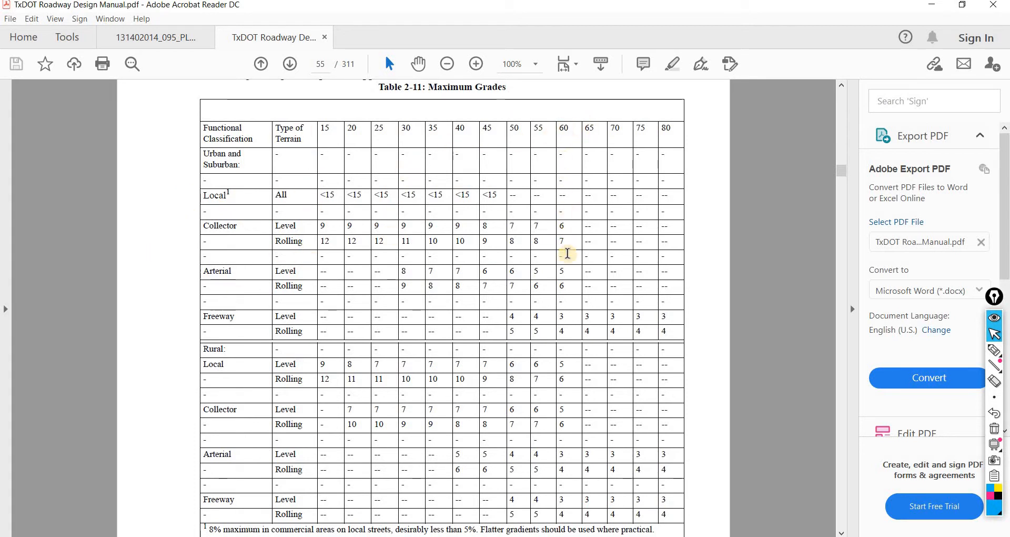
pyautogui.moveTo(547, 293)
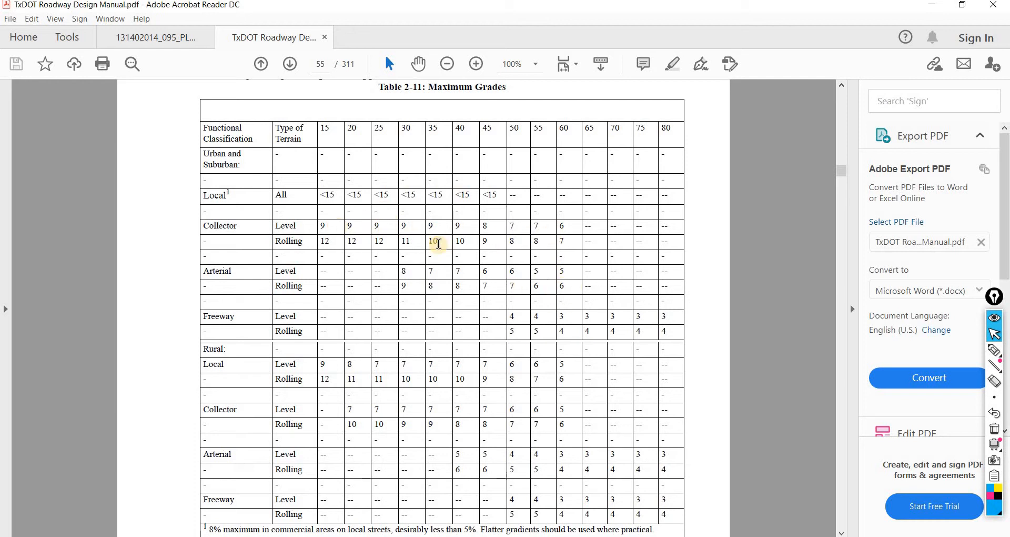
pyautogui.moveTo(525, 292)
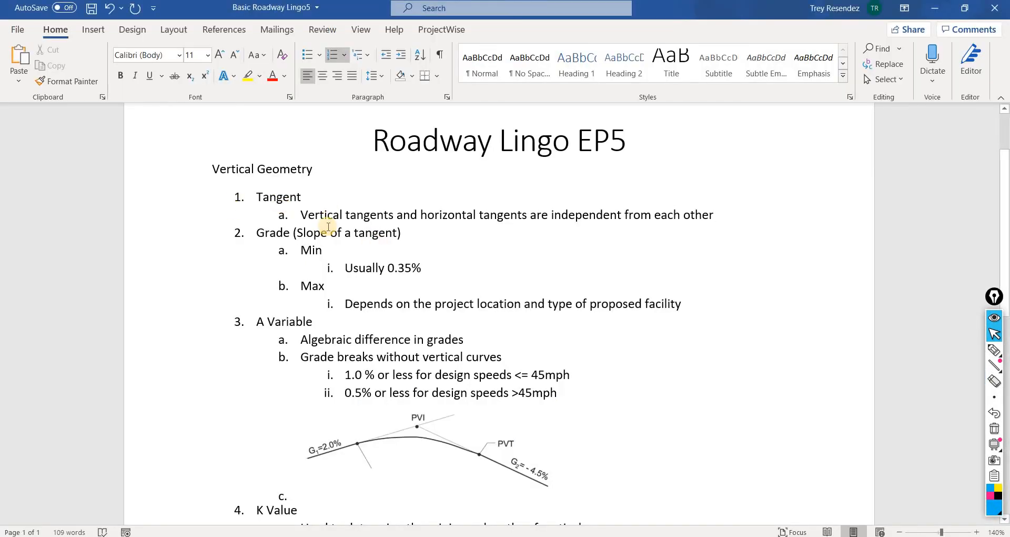
pyautogui.scroll(-3)
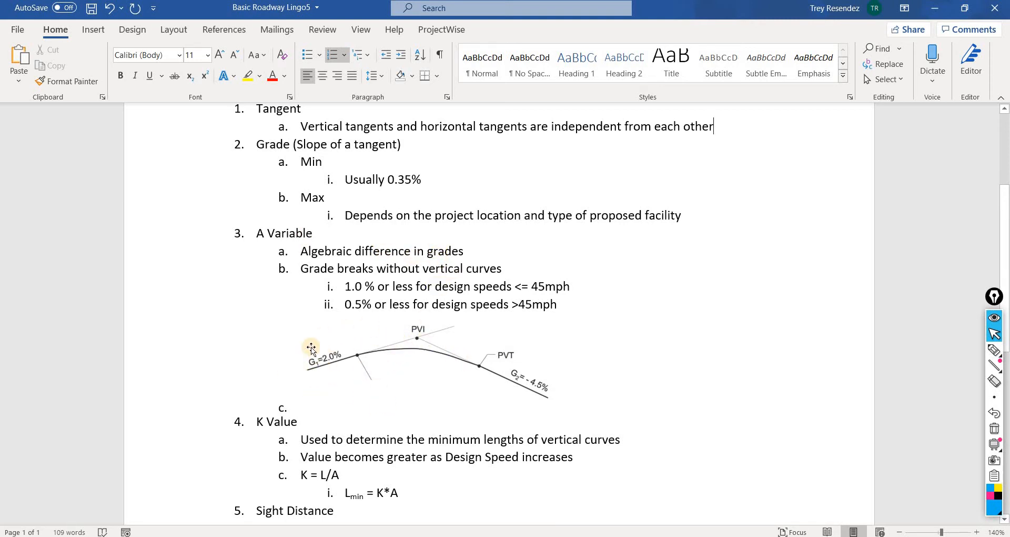
pyautogui.moveTo(325, 382)
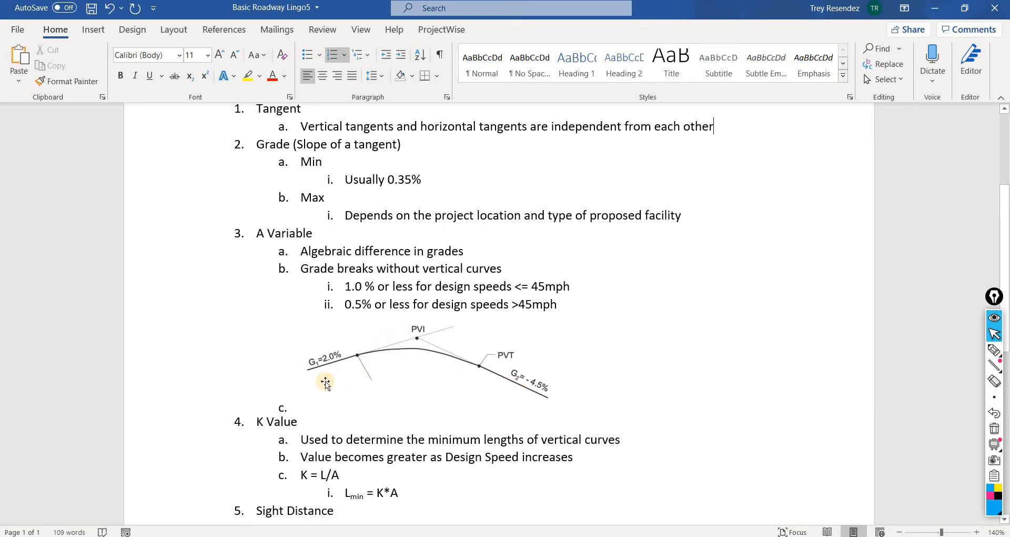
pyautogui.moveTo(380, 365)
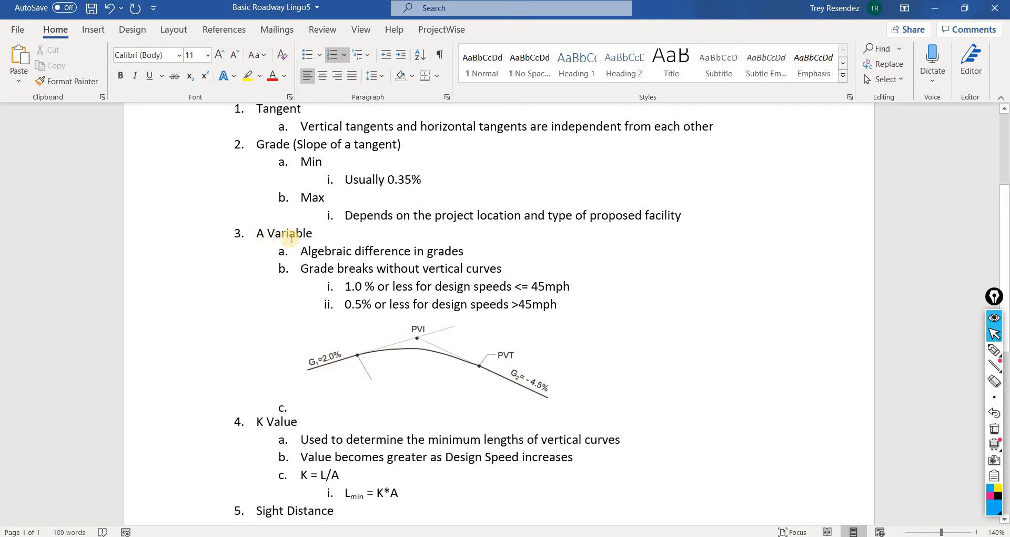
pyautogui.moveTo(401, 335)
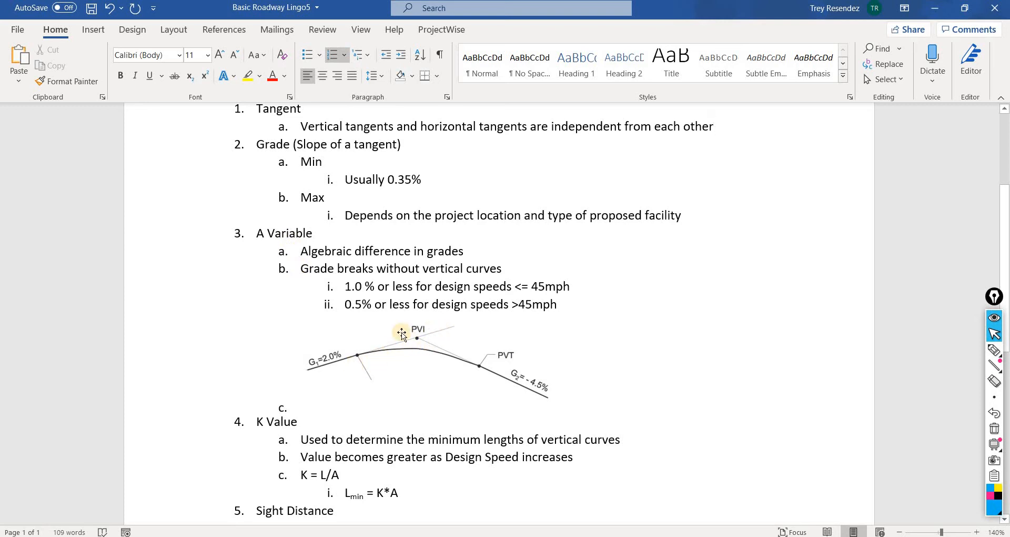
pyautogui.moveTo(497, 369)
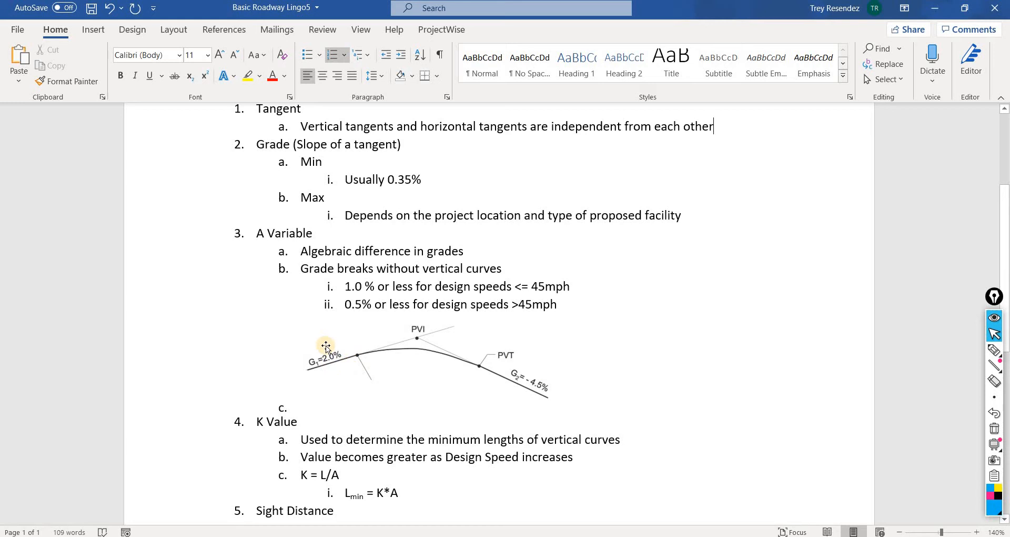
pyautogui.moveTo(447, 373)
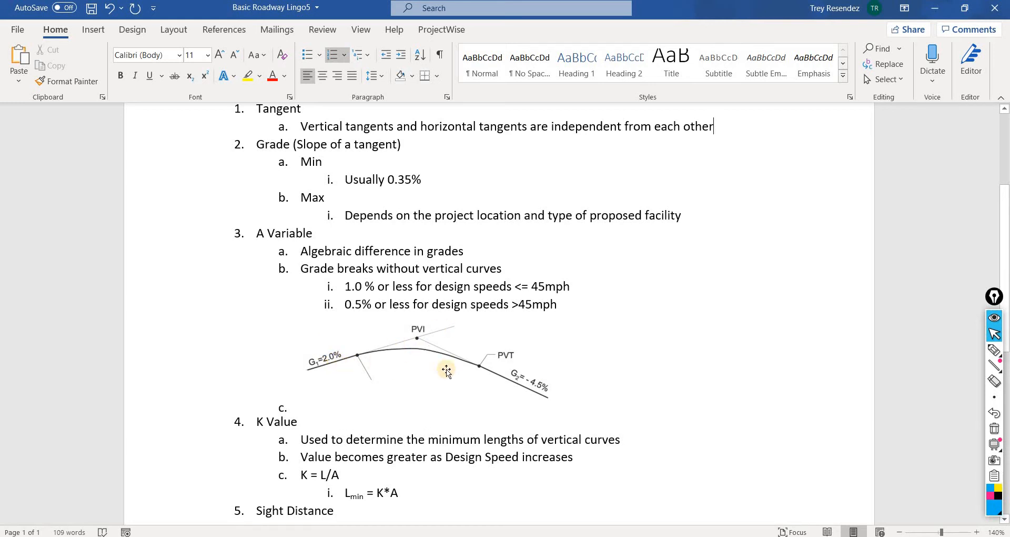
pyautogui.moveTo(741, 355)
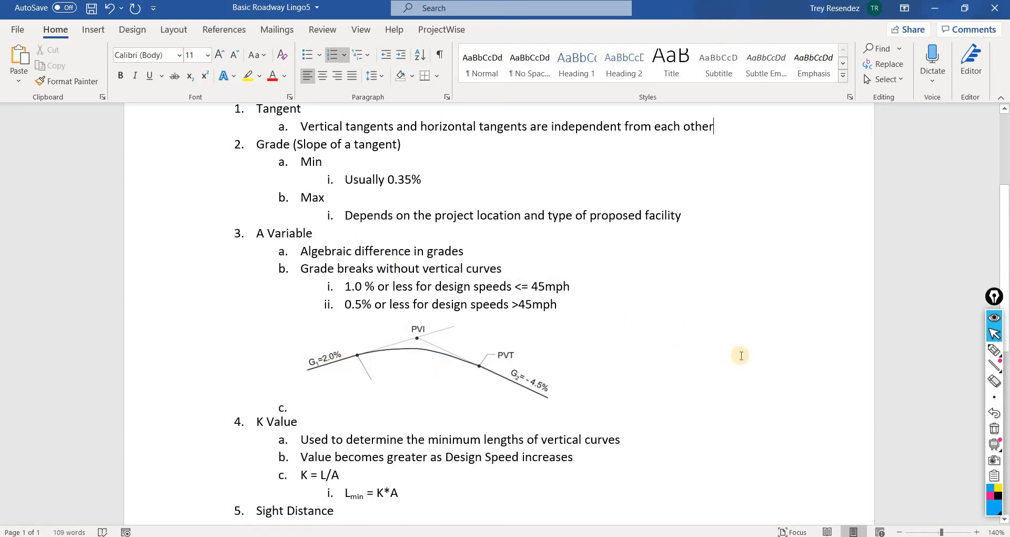
pyautogui.moveTo(306, 261)
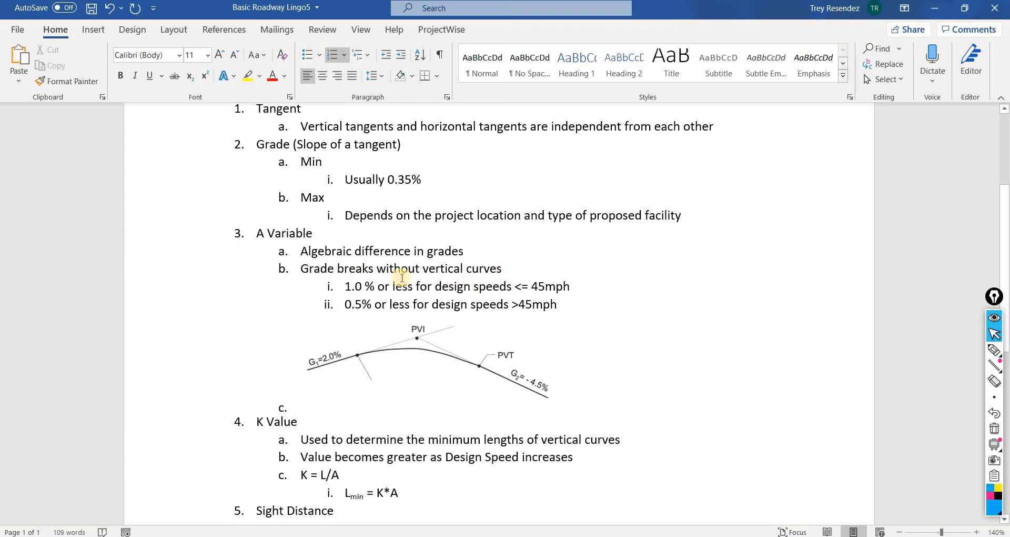
pyautogui.doubleClick(489, 286)
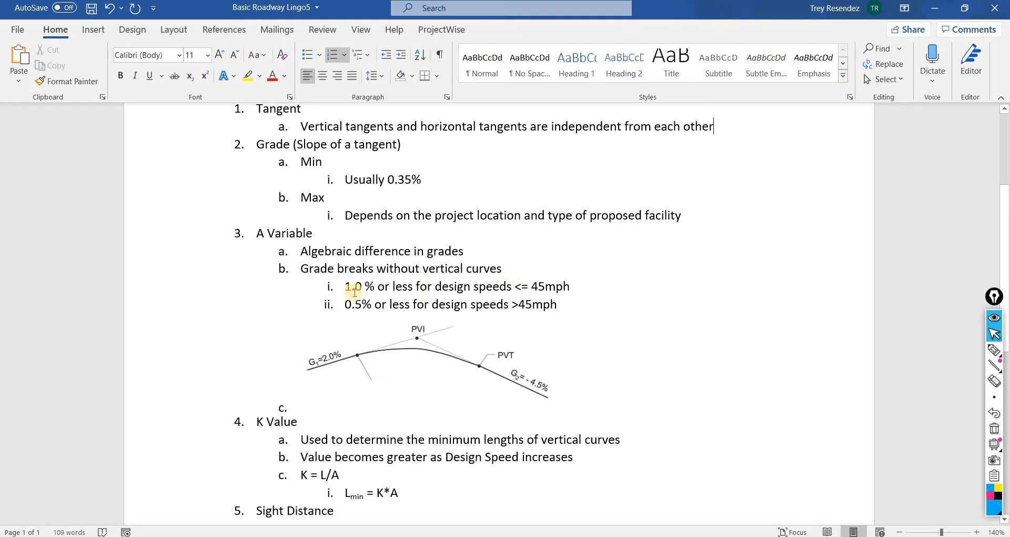
pyautogui.moveTo(570, 287)
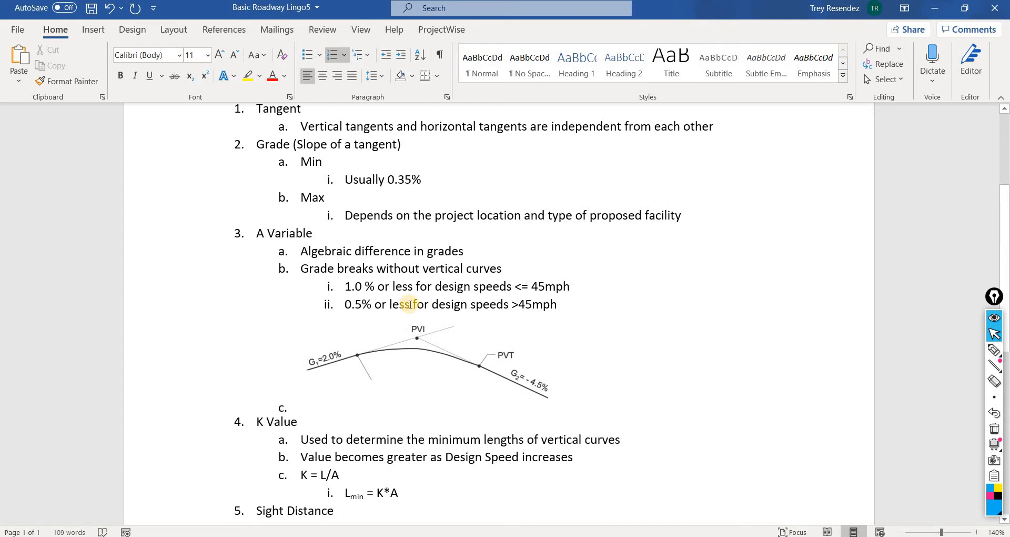
pyautogui.moveTo(516, 305)
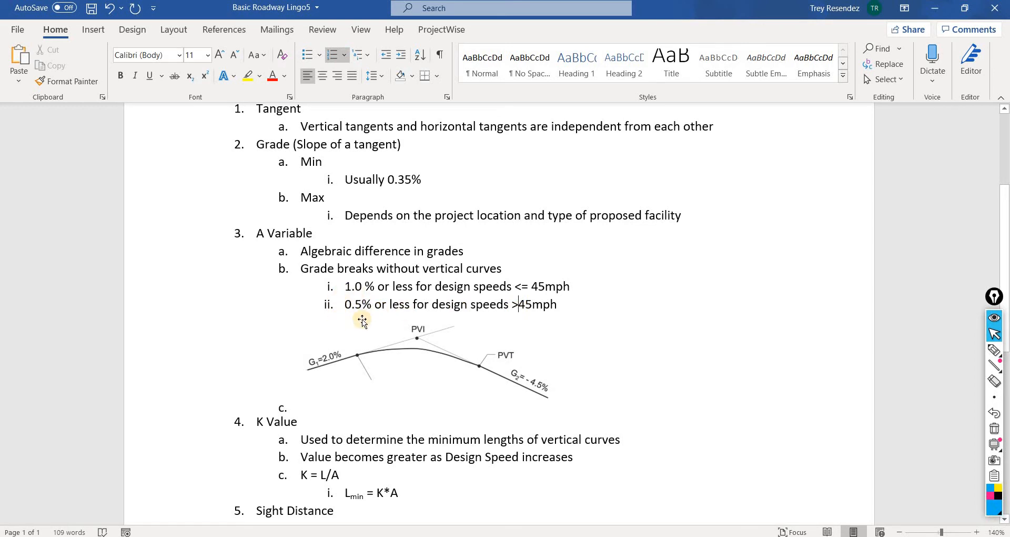
pyautogui.doubleClick(366, 304)
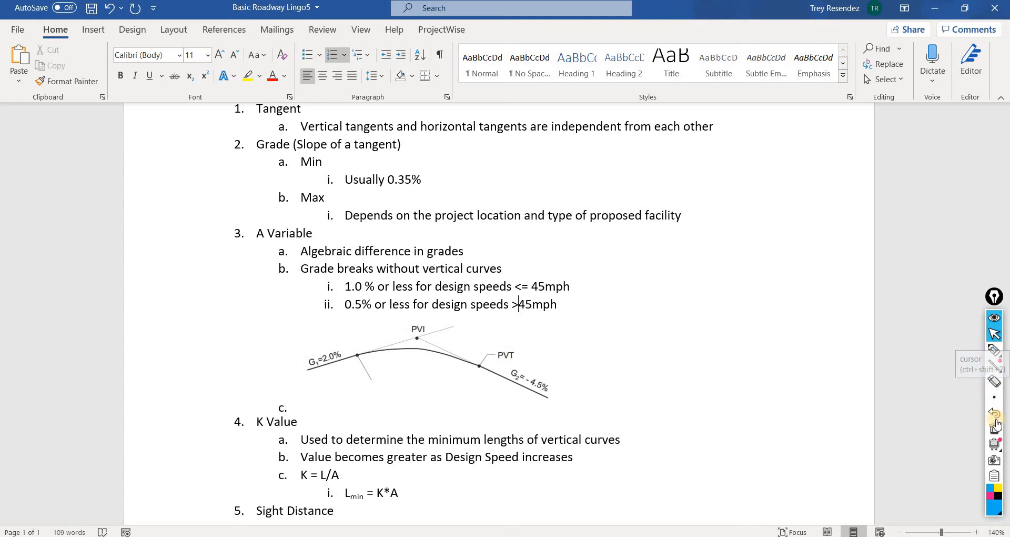
pyautogui.moveTo(994, 349)
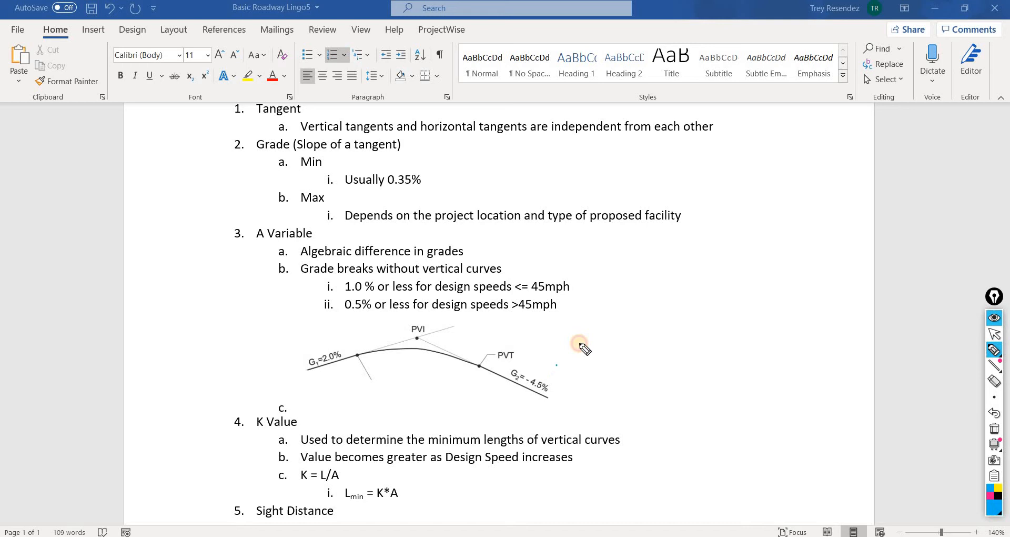
pyautogui.moveTo(556, 367); pyautogui.dragTo(634, 313)
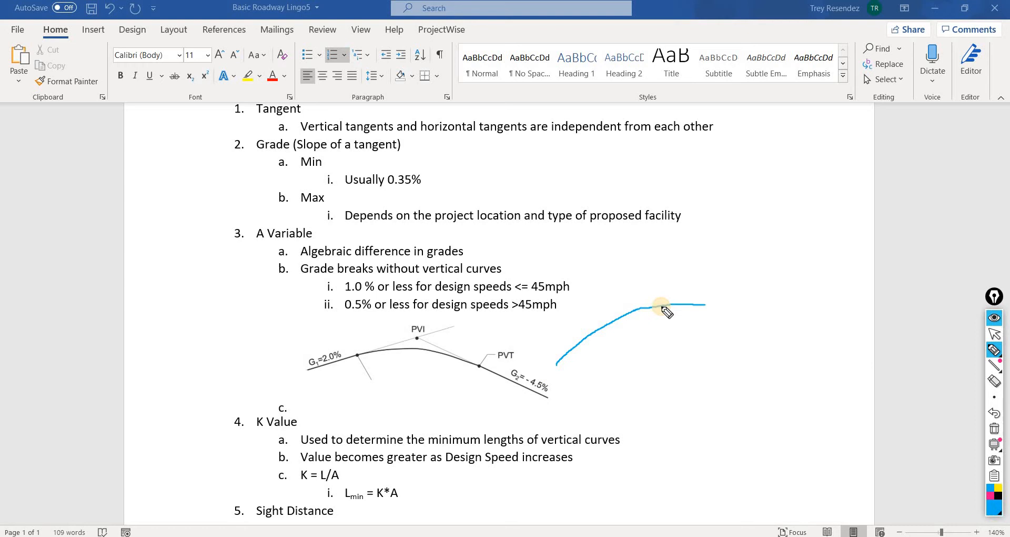
pyautogui.moveTo(644, 312); pyautogui.dragTo(766, 296)
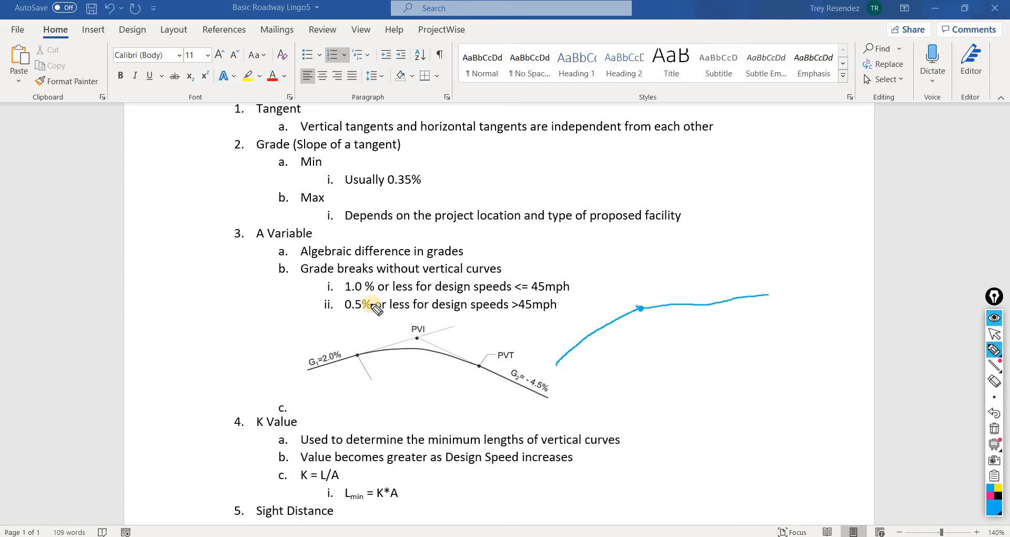
pyautogui.moveTo(585, 367)
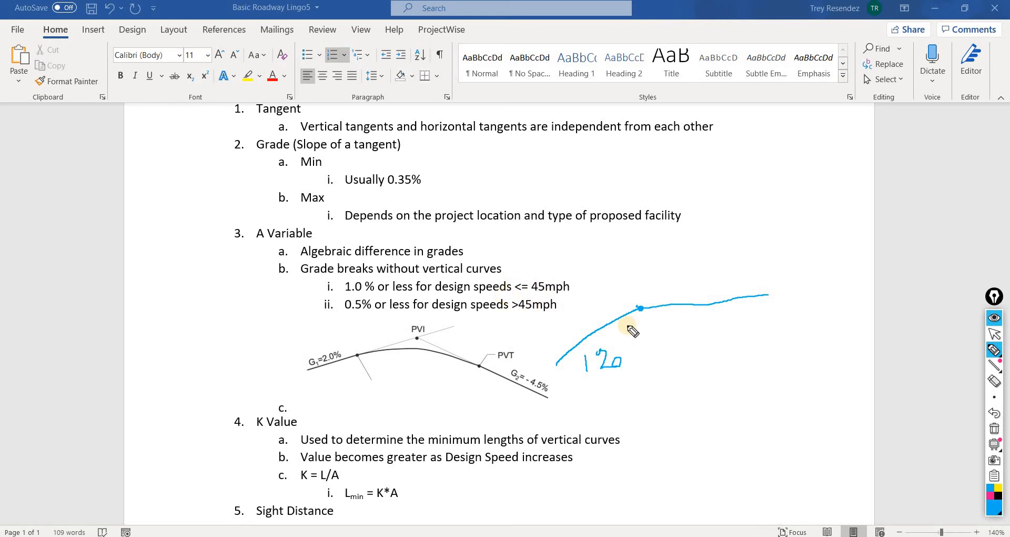
pyautogui.moveTo(687, 336)
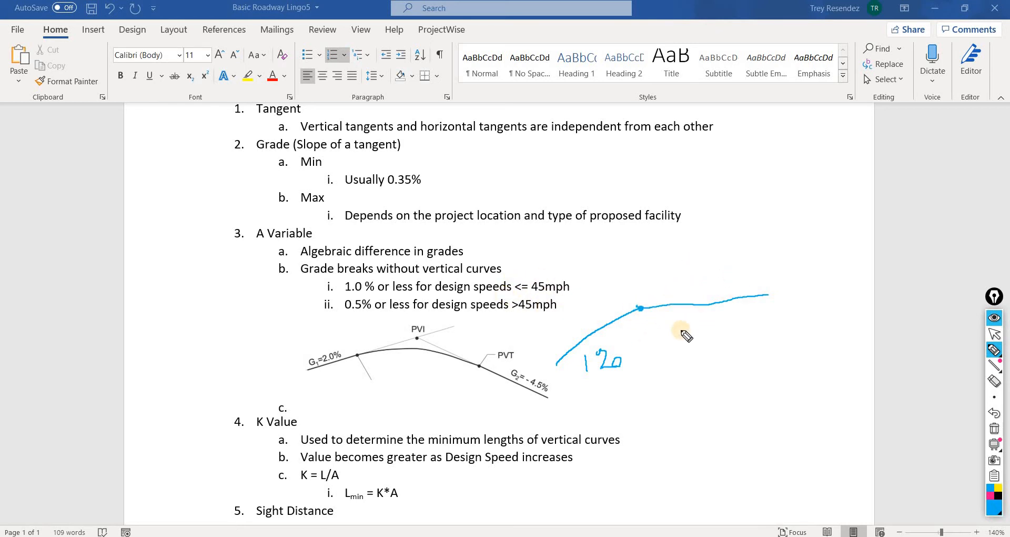
pyautogui.moveTo(705, 347)
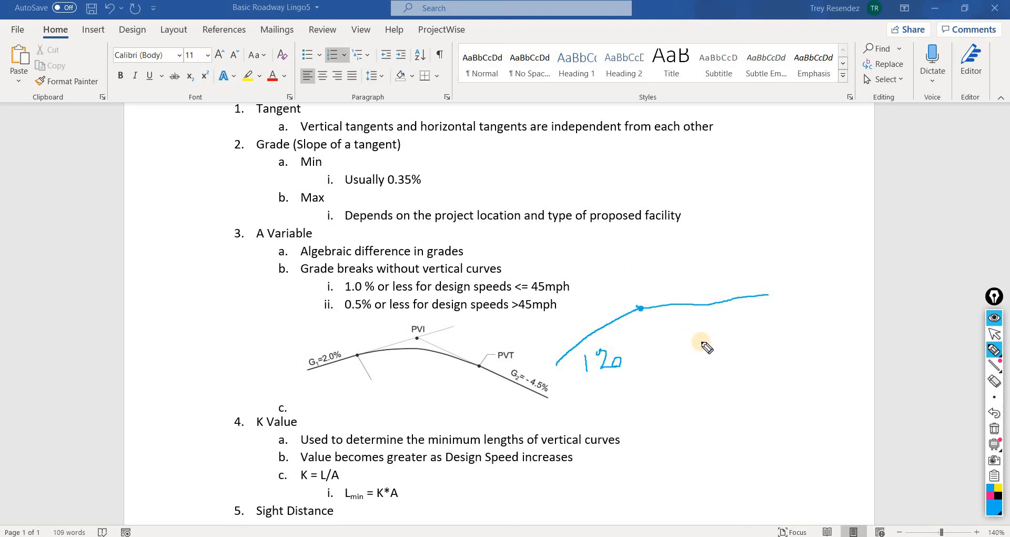
pyautogui.moveTo(690, 330)
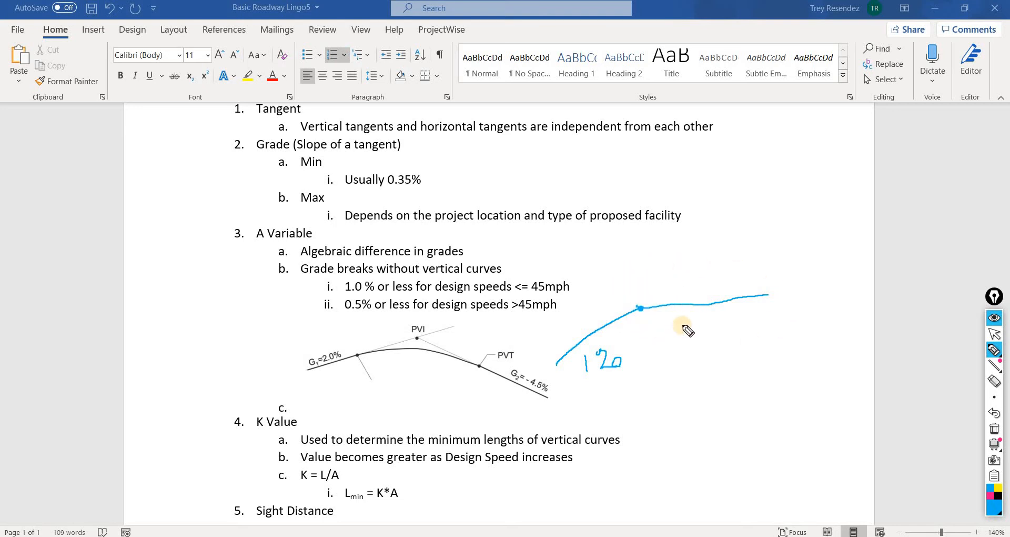
pyautogui.moveTo(669, 335); pyautogui.dragTo(686, 322)
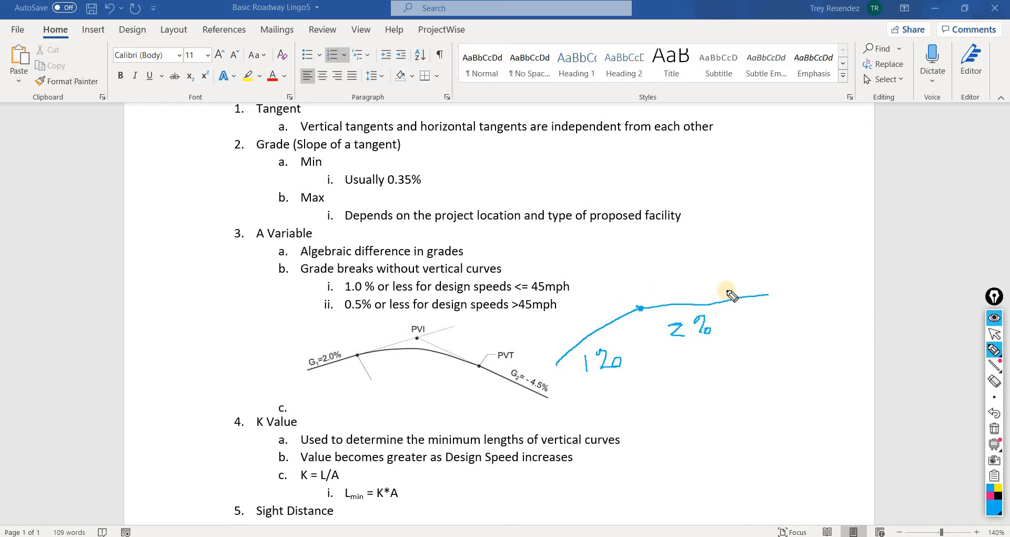
pyautogui.moveTo(642, 304)
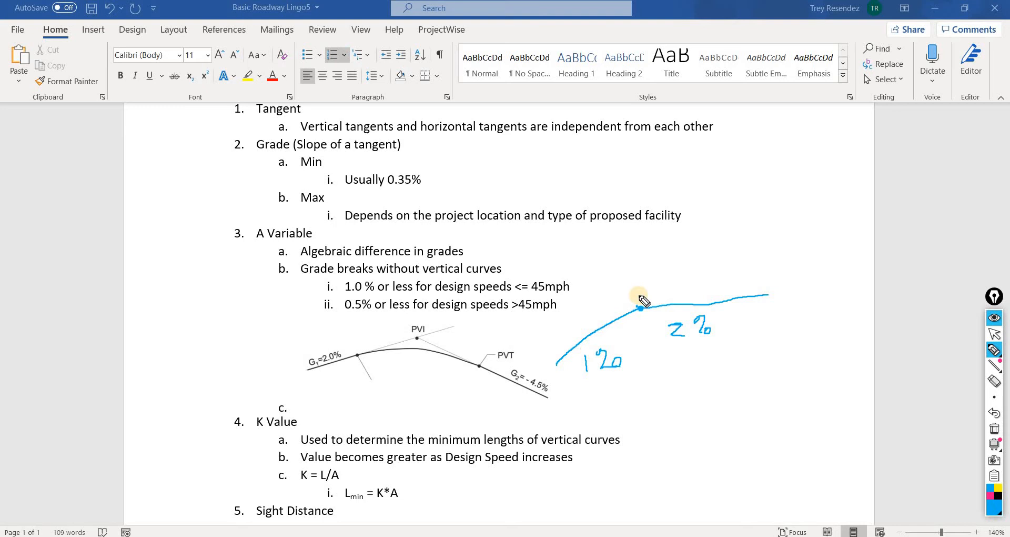
pyautogui.moveTo(680, 281)
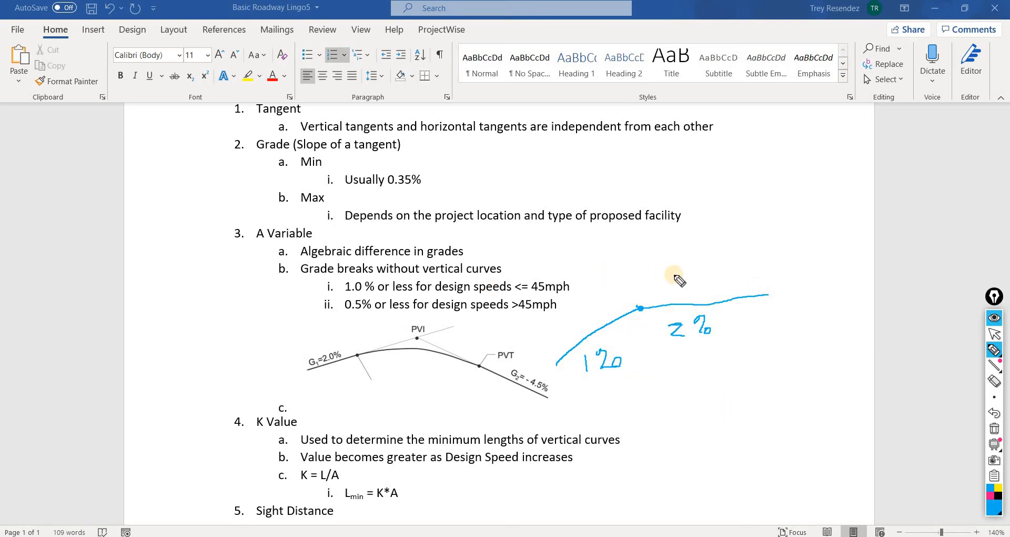
pyautogui.moveTo(686, 354)
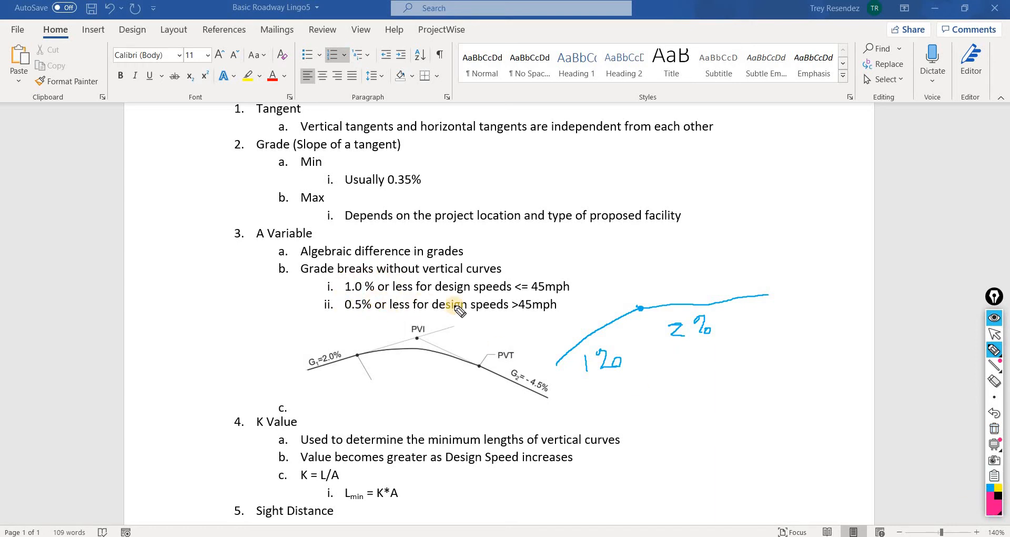
pyautogui.moveTo(523, 312)
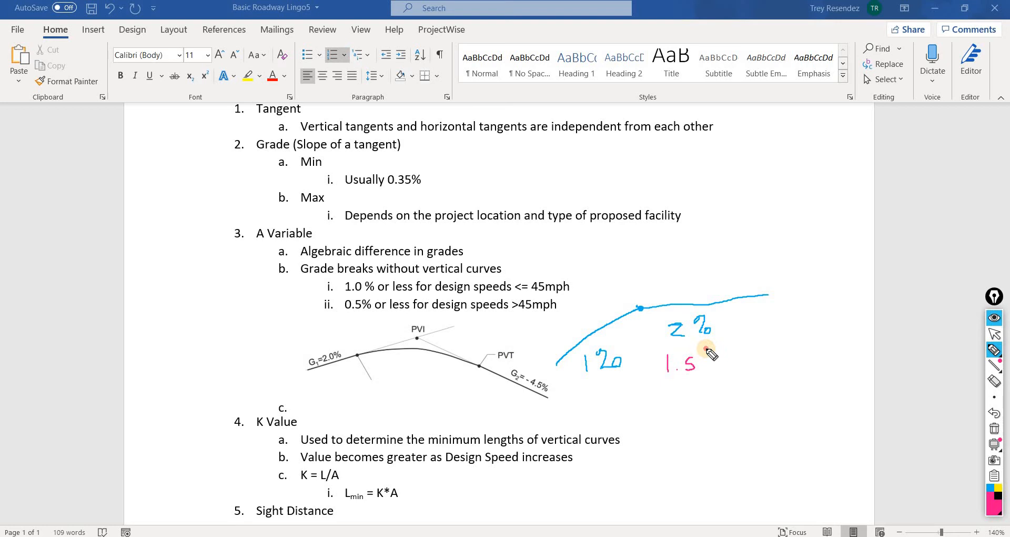
pyautogui.moveTo(708, 361); pyautogui.dragTo(721, 361)
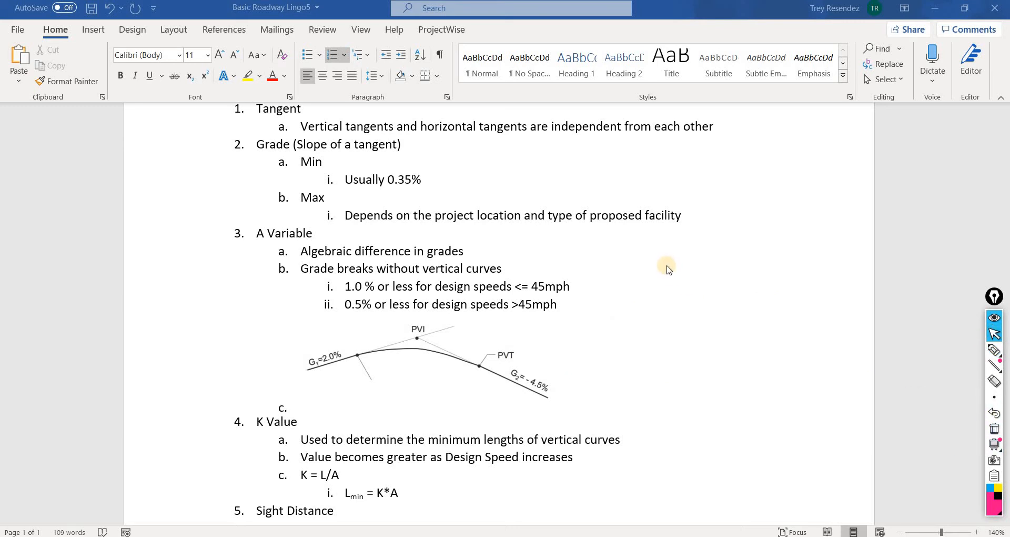
pyautogui.scroll(-3)
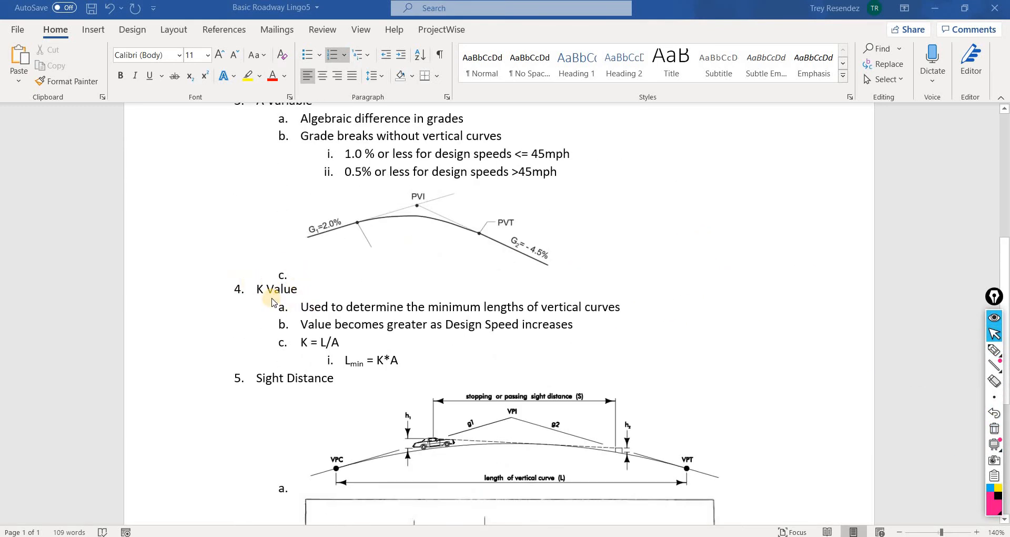
pyautogui.moveTo(358, 295)
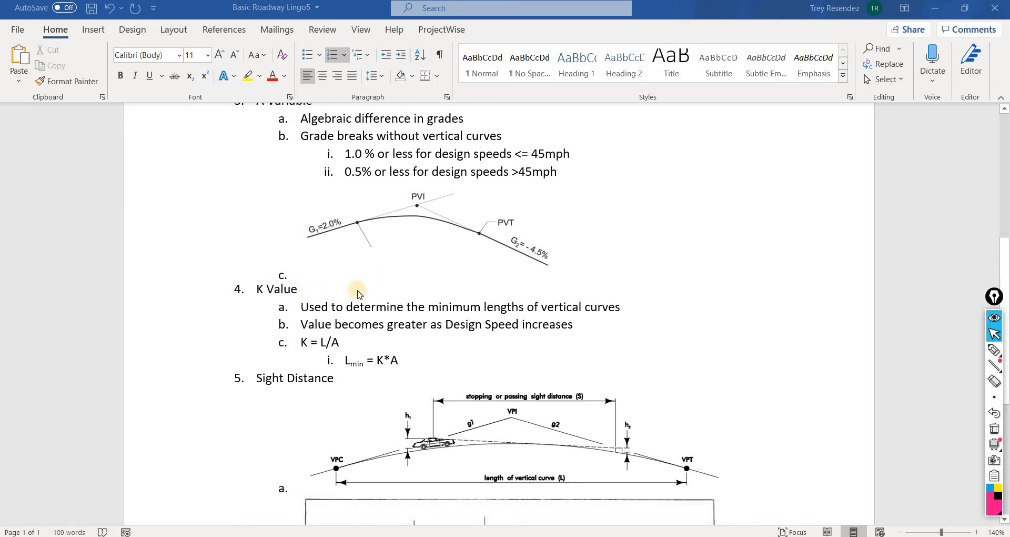
pyautogui.moveTo(469, 305)
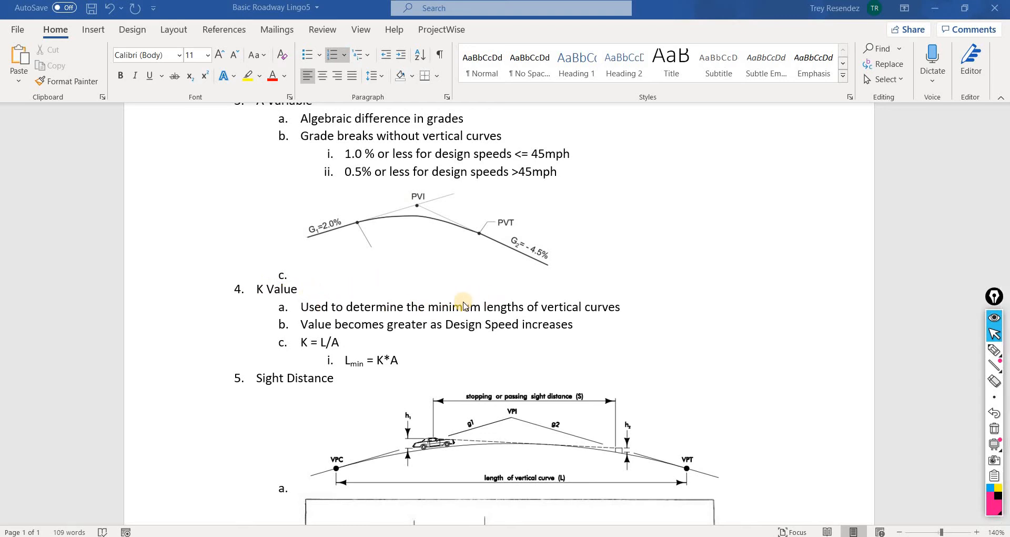
pyautogui.moveTo(614, 302)
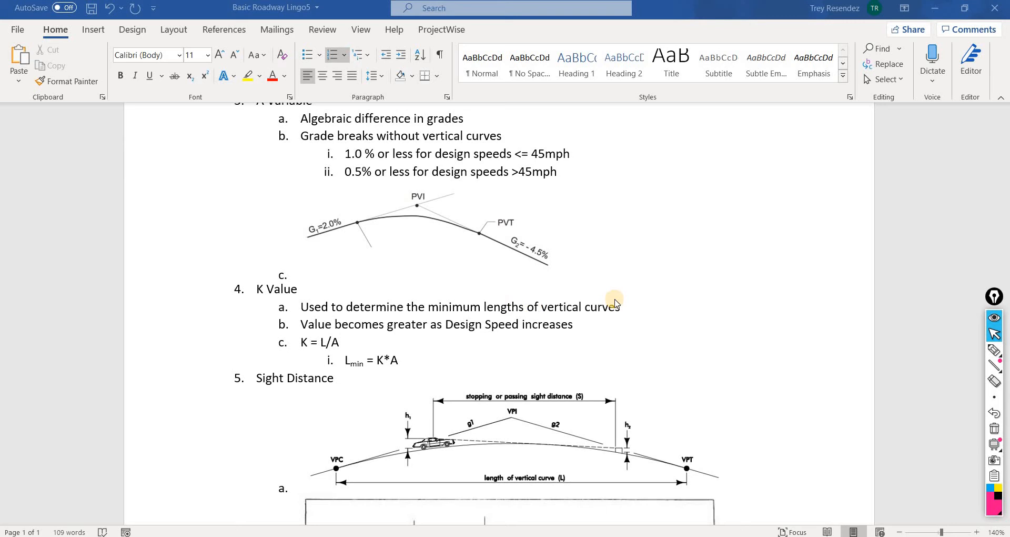
pyautogui.scroll(-3)
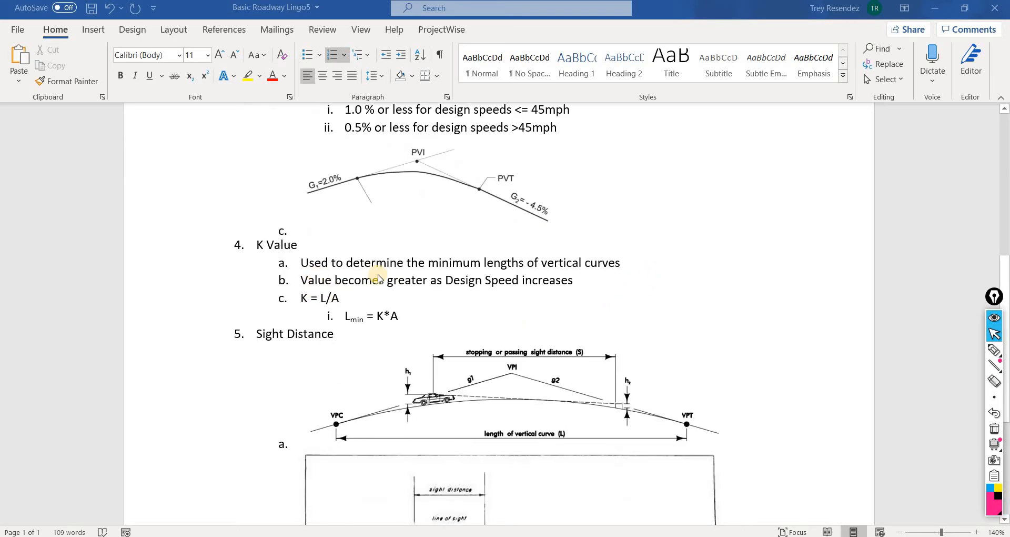
pyautogui.doubleClick(433, 279)
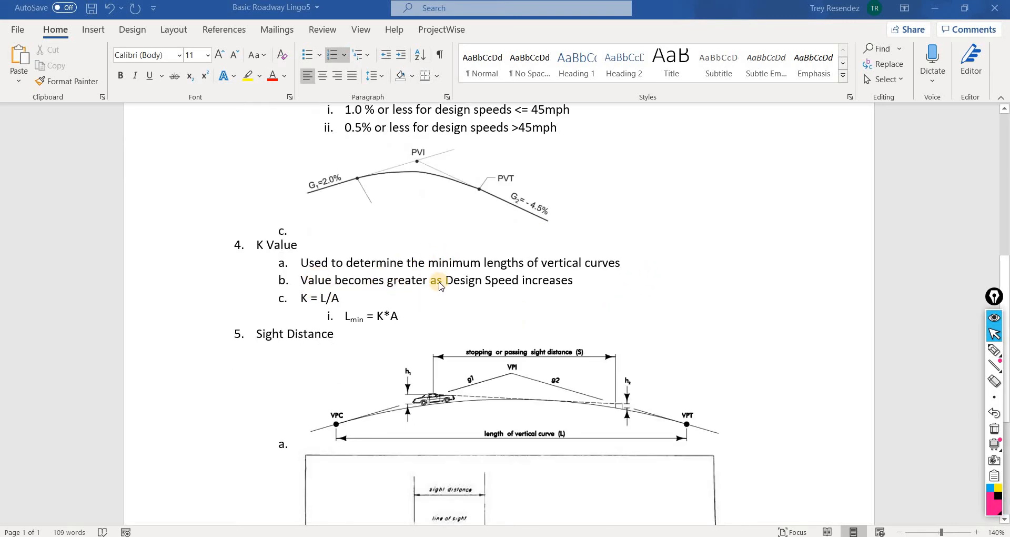
pyautogui.moveTo(617, 246)
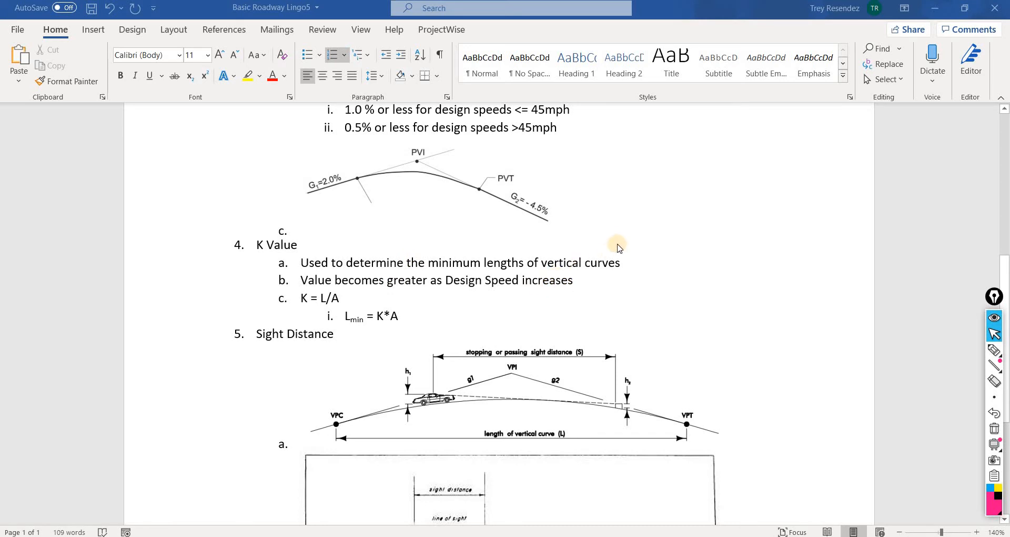
pyautogui.moveTo(295, 308)
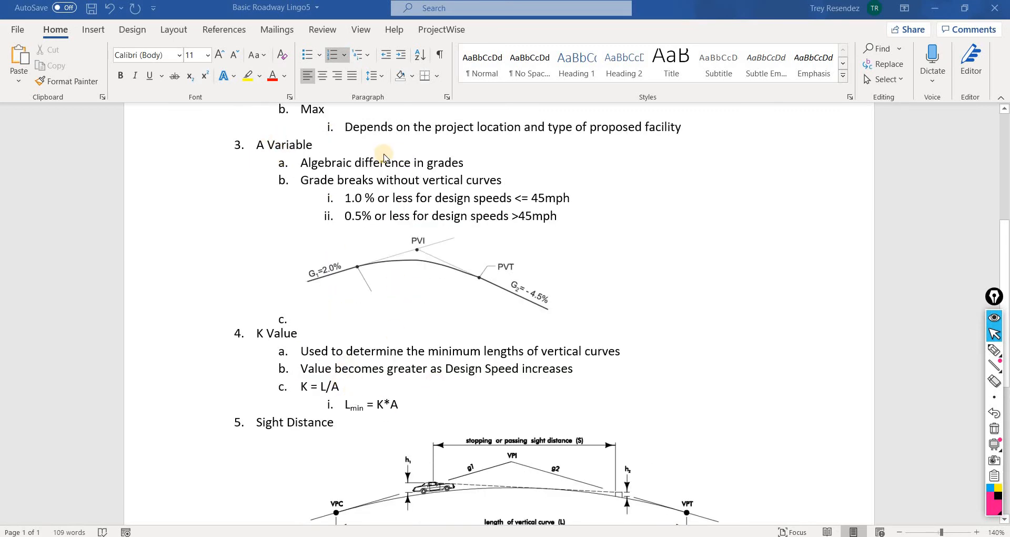
pyautogui.moveTo(320, 392)
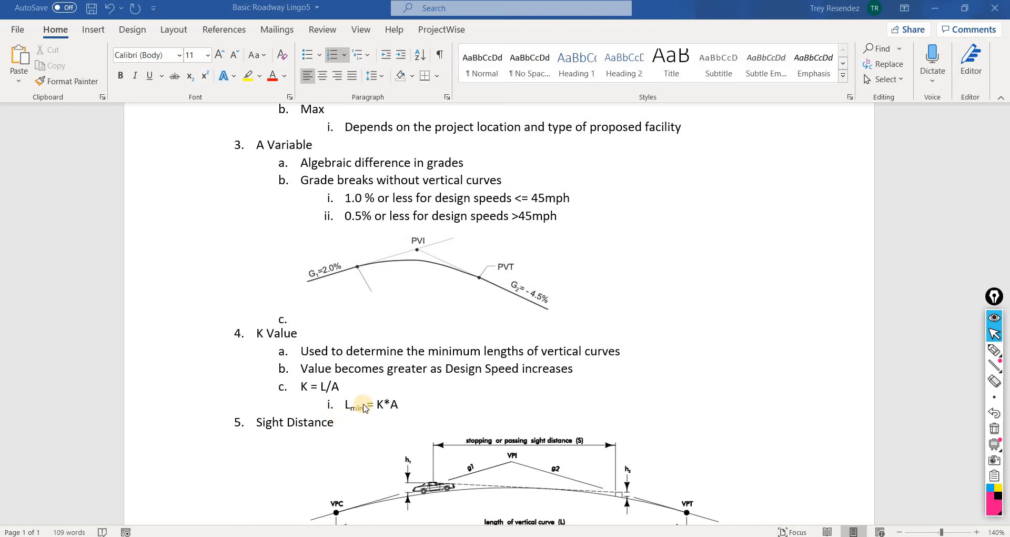
pyautogui.moveTo(383, 399)
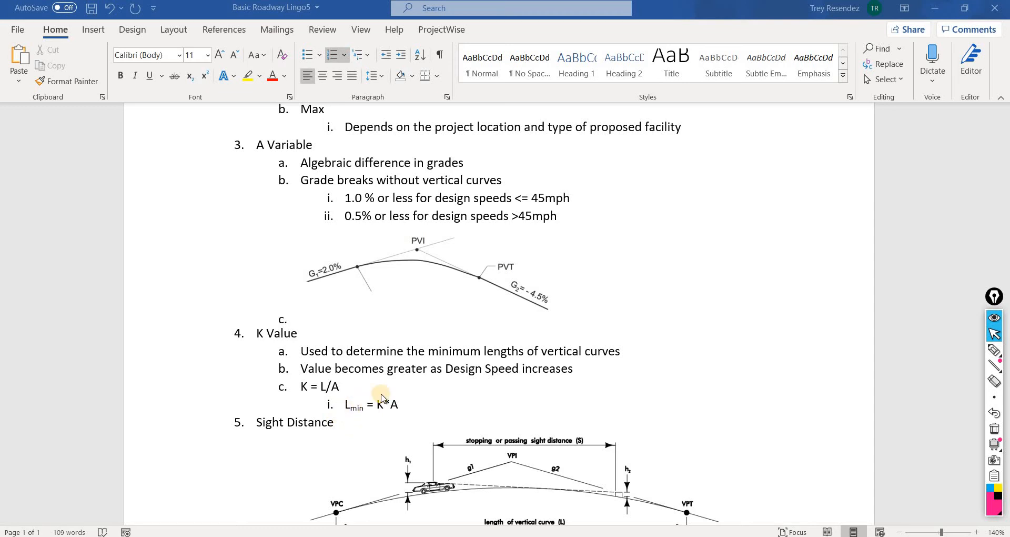
pyautogui.moveTo(391, 248)
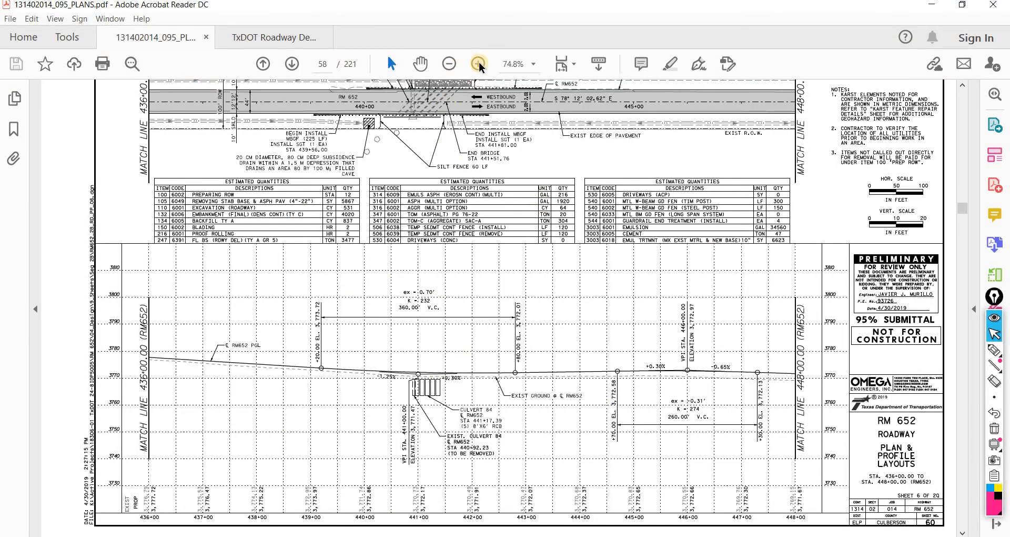
# Step: Zoom in on sheet 58's RM 652 profile showing the 360-foot curve with K = 232
pyautogui.click(477, 63)
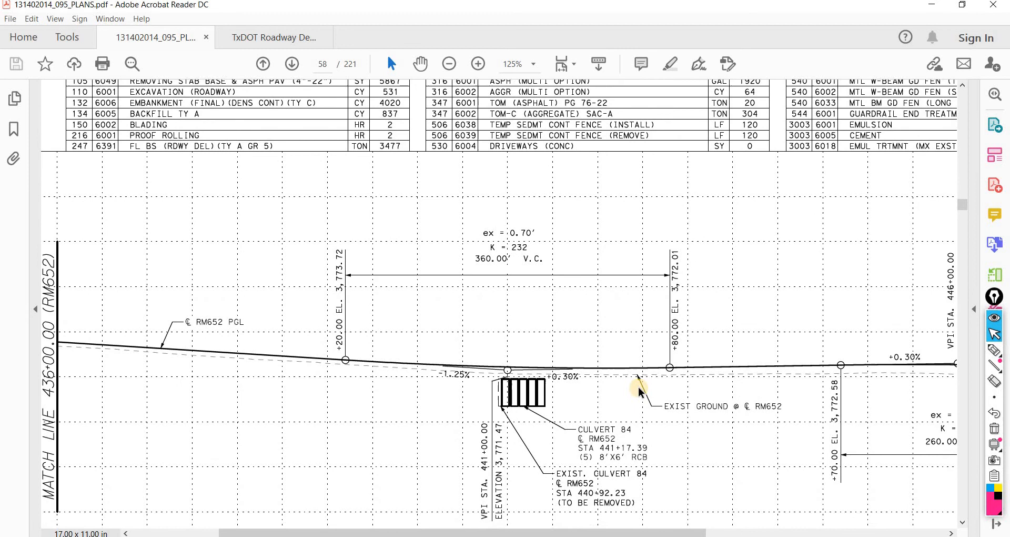
pyautogui.scroll(-3)
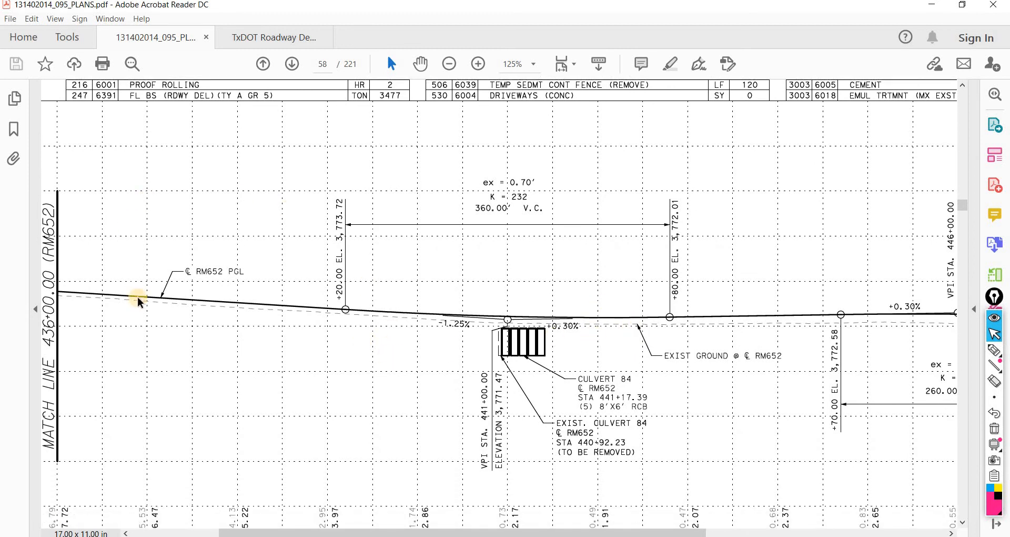
pyautogui.moveTo(435, 325)
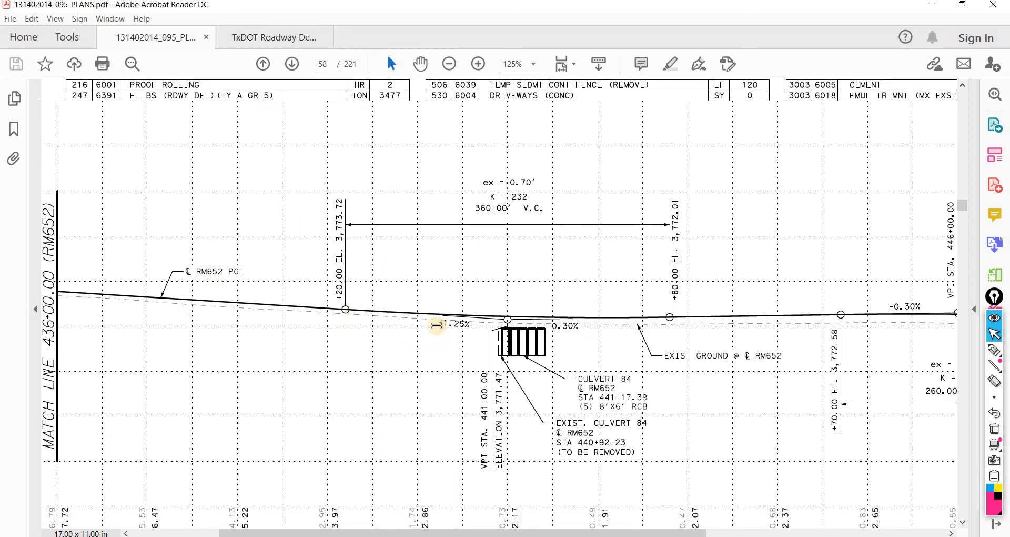
pyautogui.moveTo(573, 314)
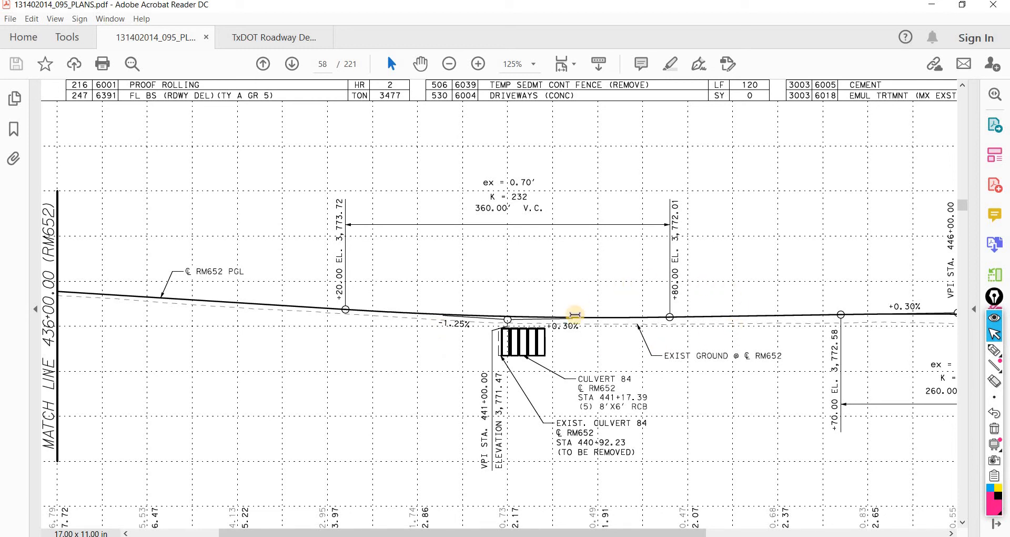
pyautogui.moveTo(567, 355)
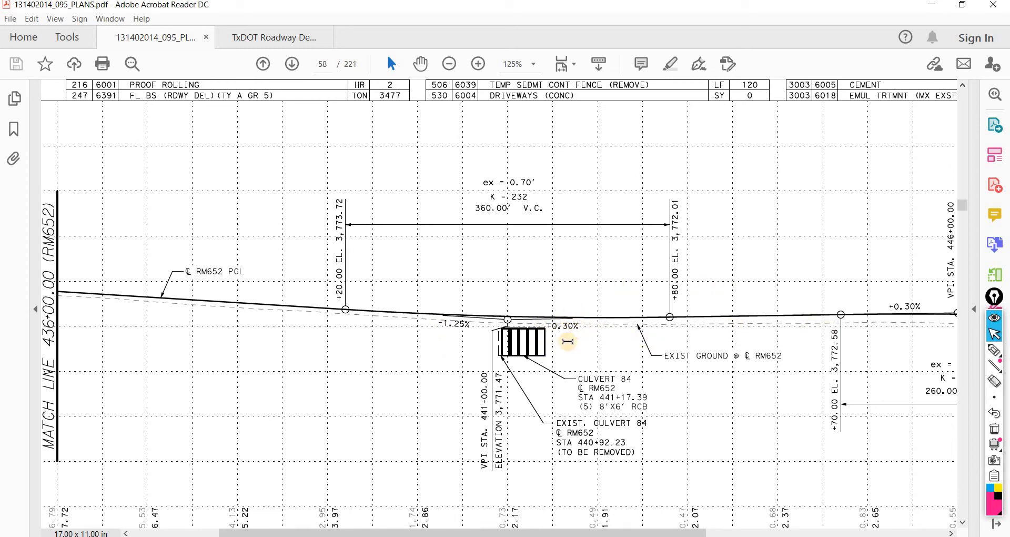
pyautogui.moveTo(473, 197)
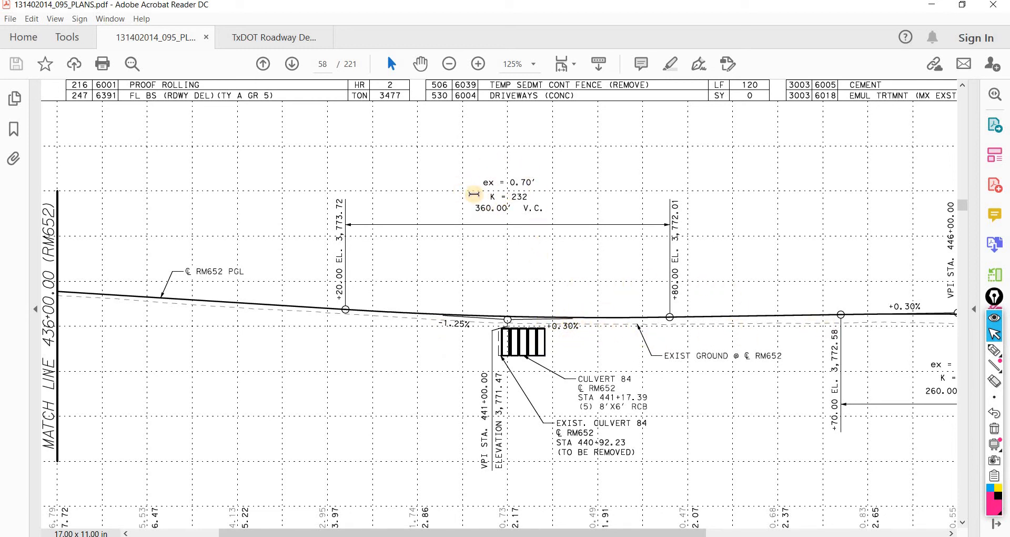
pyautogui.moveTo(557, 226)
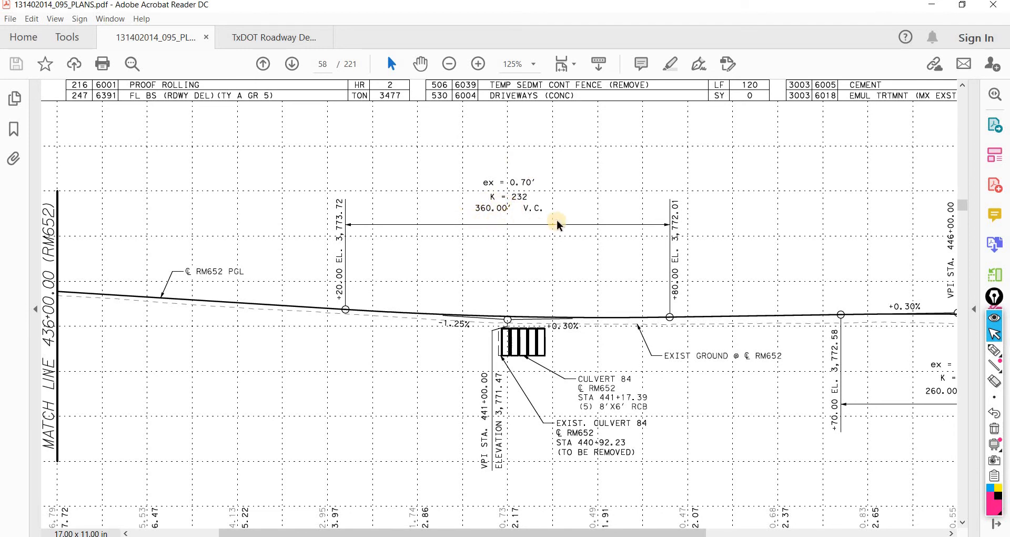
pyautogui.moveTo(563, 219)
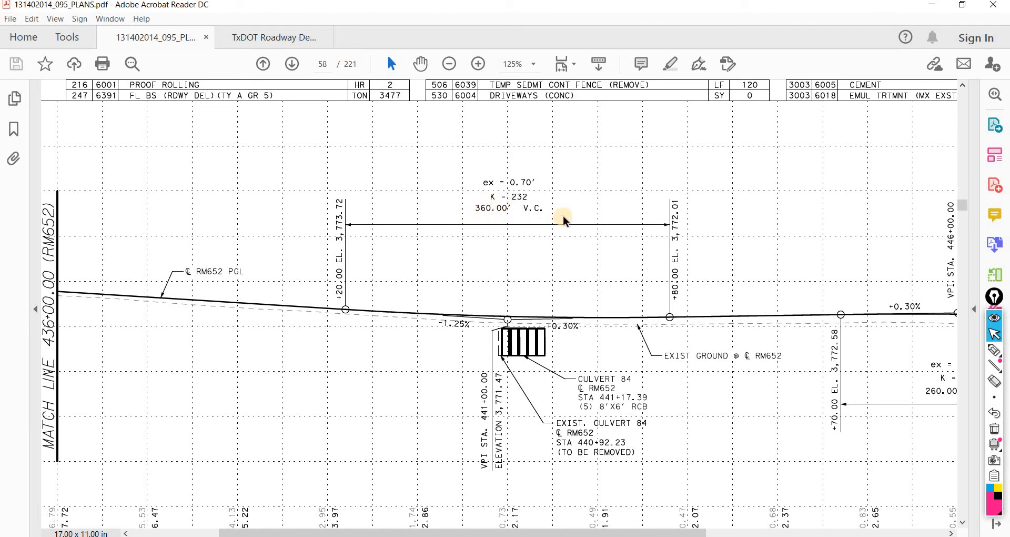
pyautogui.moveTo(603, 218)
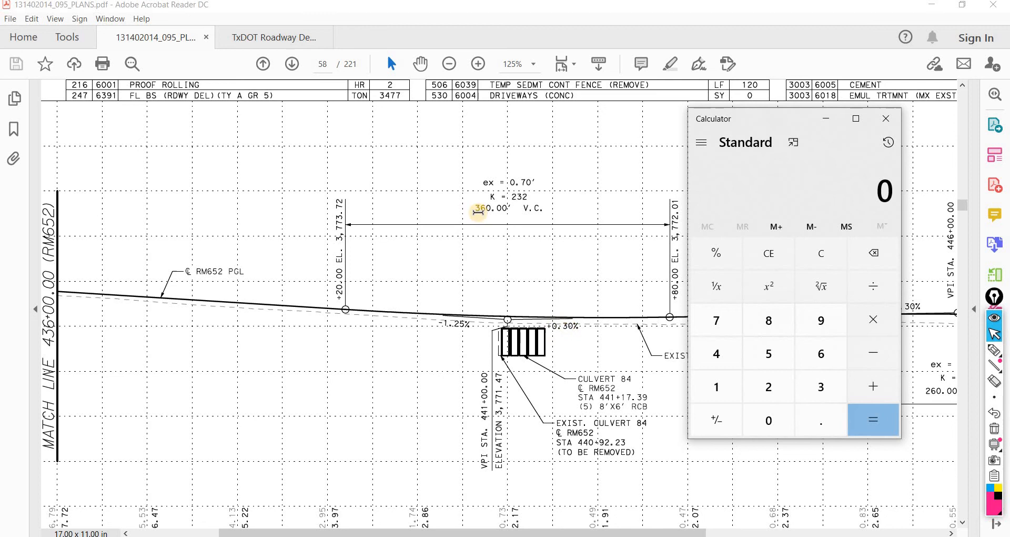
pyautogui.moveTo(494, 222)
pyautogui.write('360')
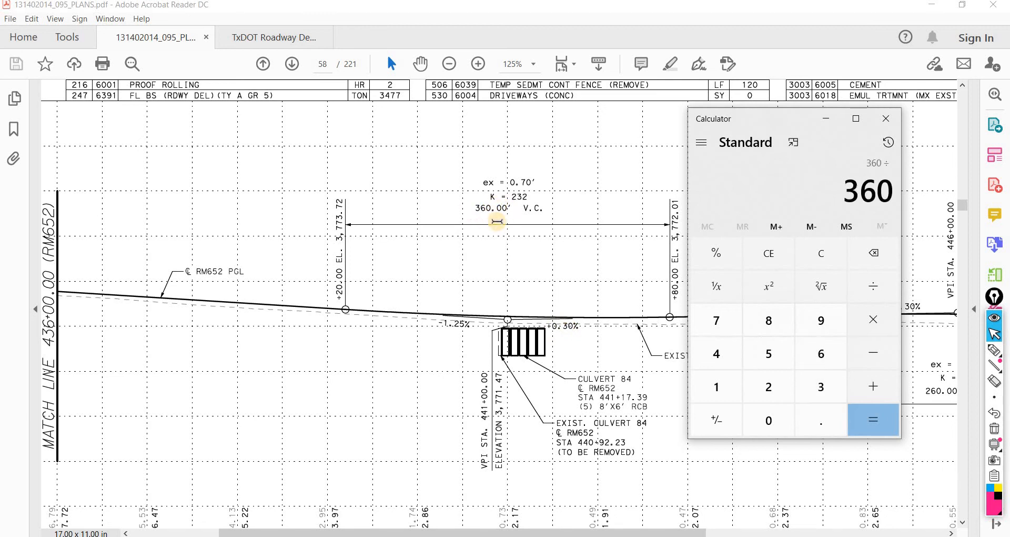
# Step: Divide 360 by 1.55 in Calculator, confirming K ≈ 232.258
pyautogui.click(872, 420)
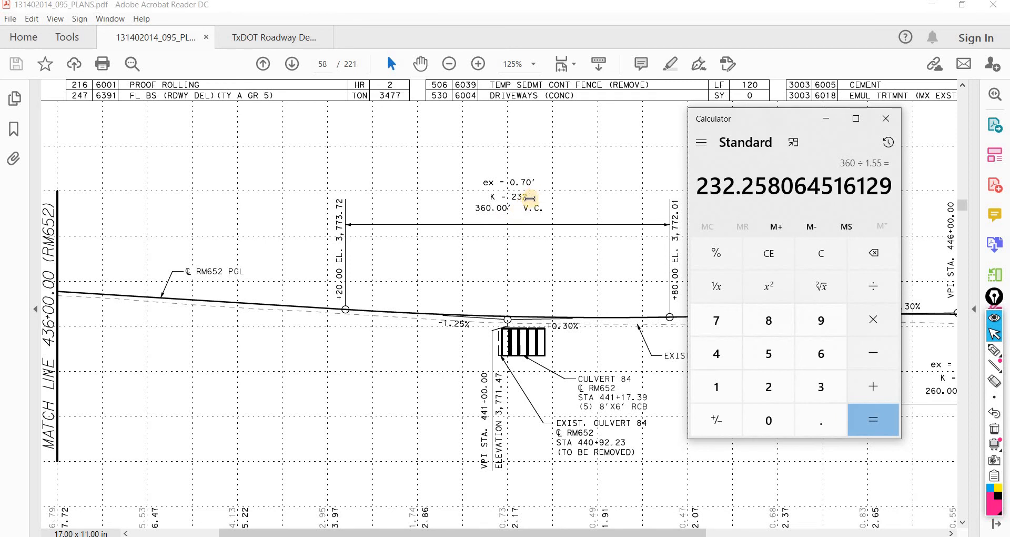
pyautogui.click(886, 118)
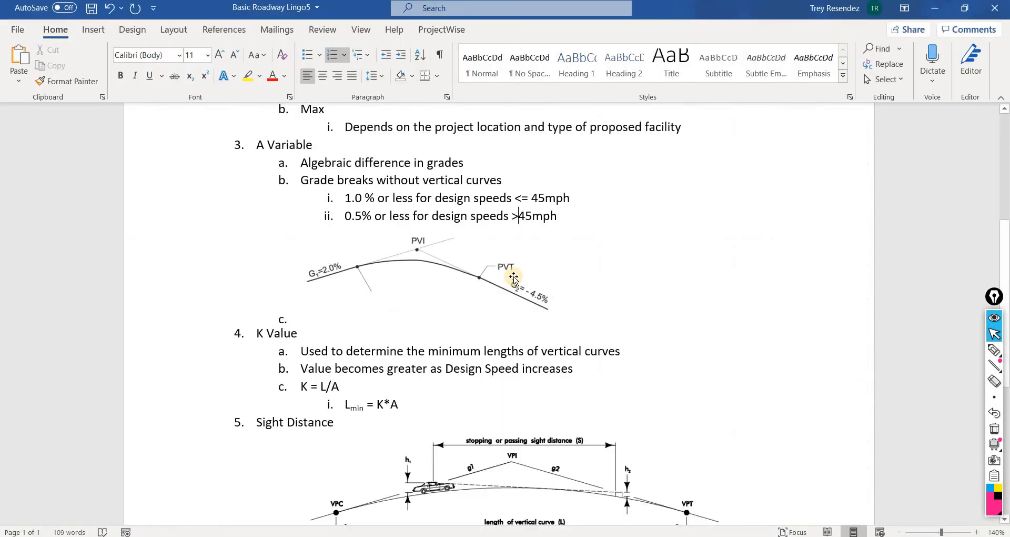
# Step: Scroll the Word outline down to the Sight Distance section and its two diagrams
pyautogui.scroll(-3)
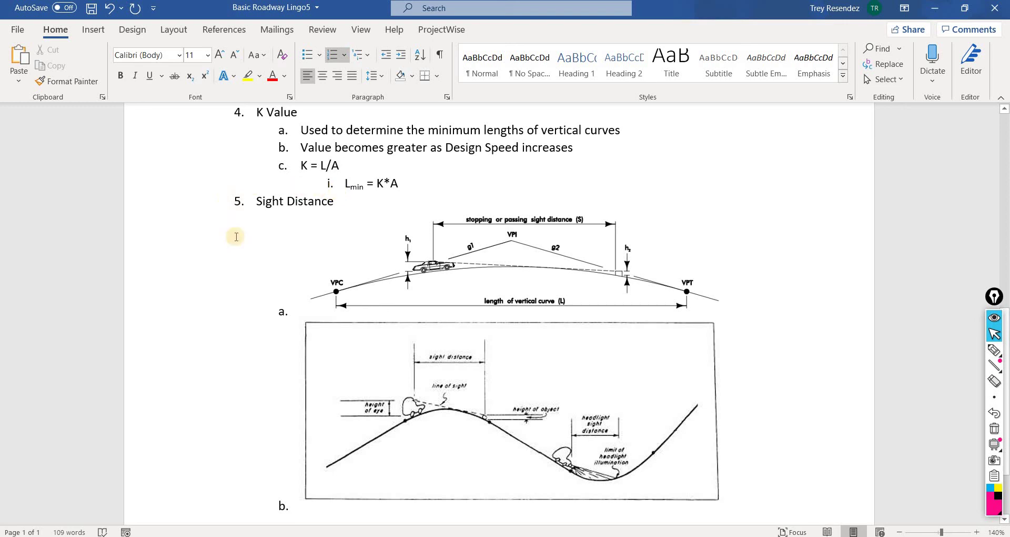
pyautogui.moveTo(310, 214)
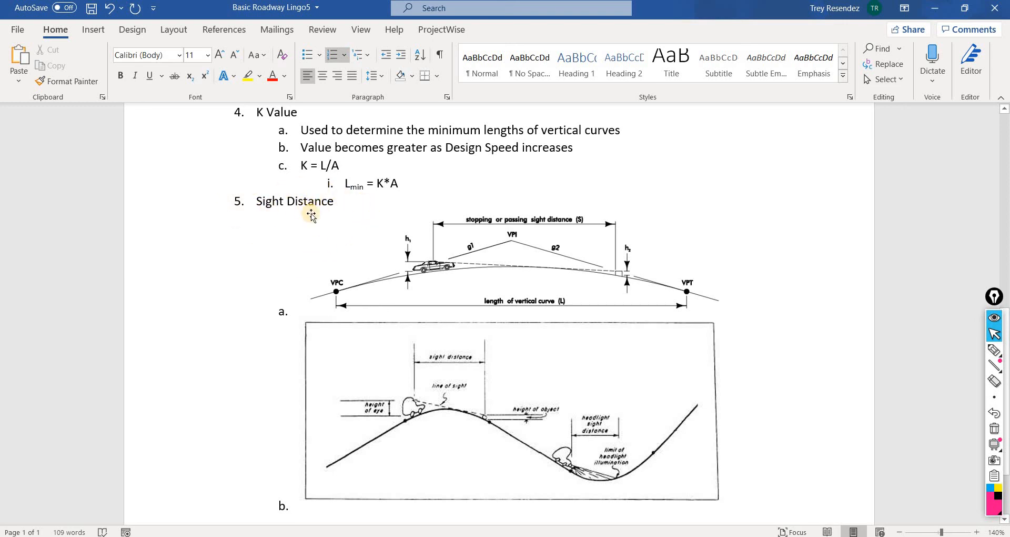
pyautogui.moveTo(344, 219)
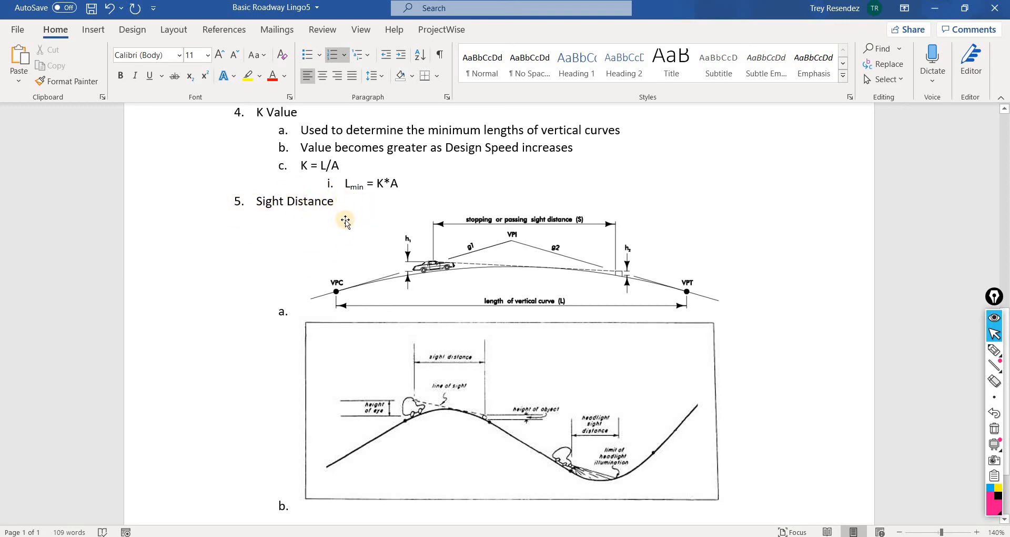
pyautogui.moveTo(484, 421)
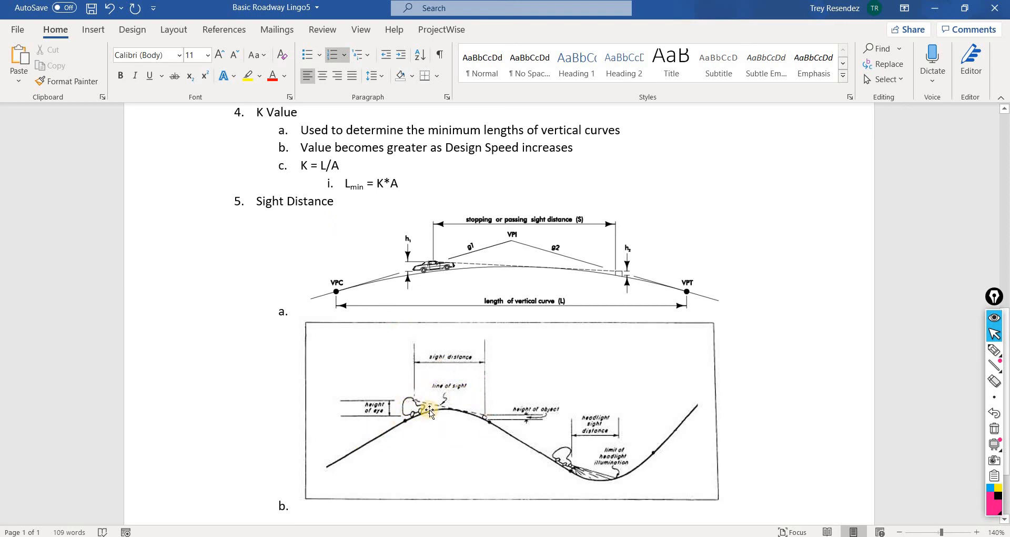
pyautogui.moveTo(420, 435)
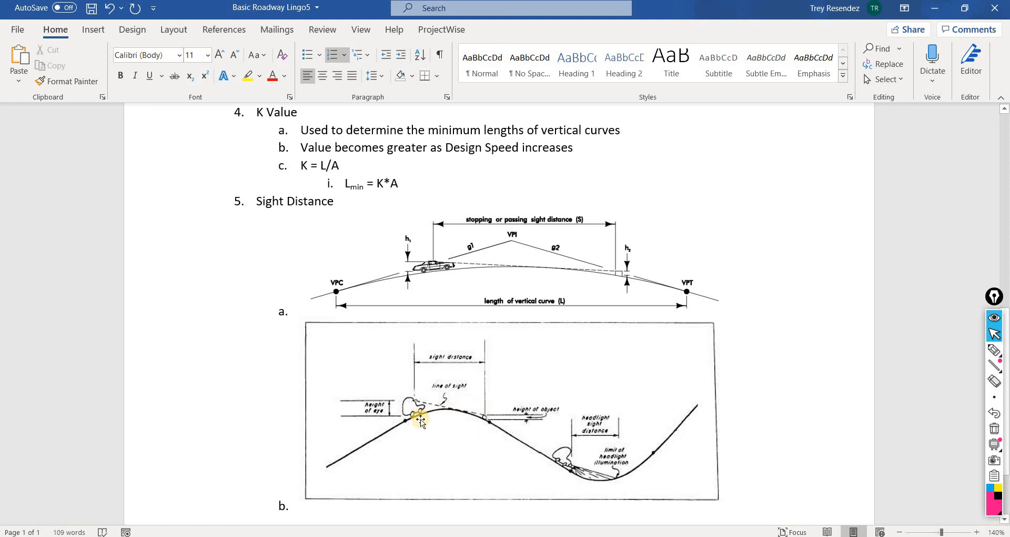
pyautogui.moveTo(559, 483)
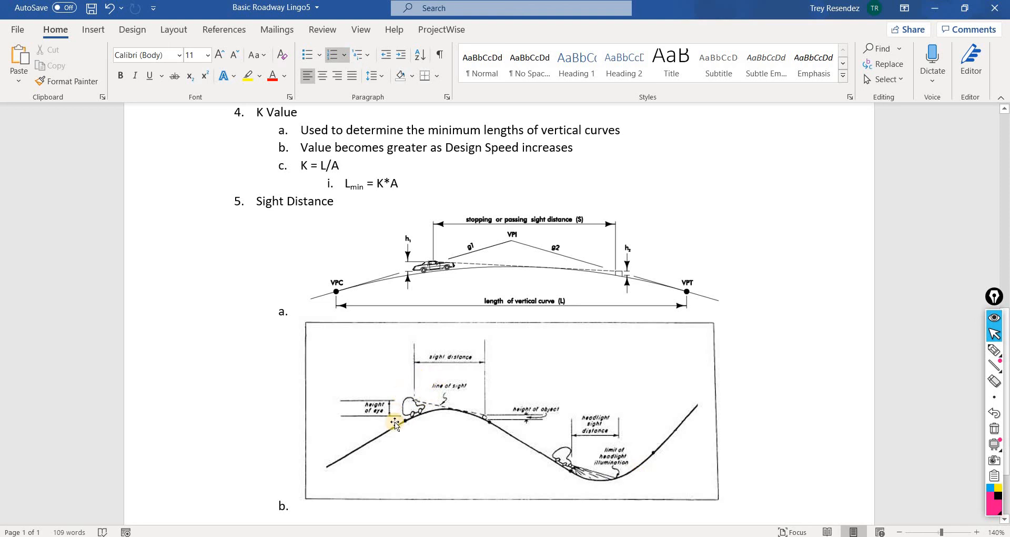
pyautogui.moveTo(411, 434)
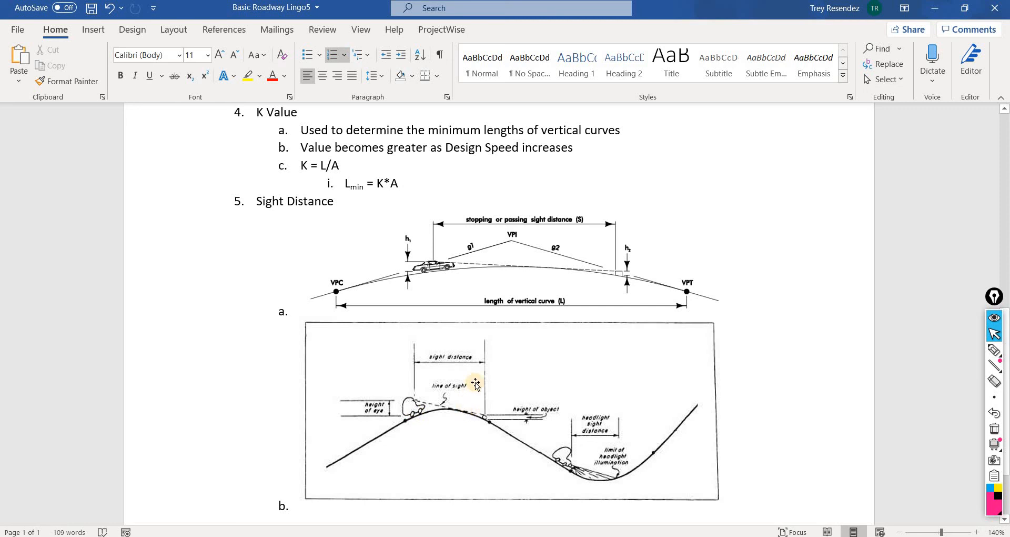
pyautogui.moveTo(409, 408)
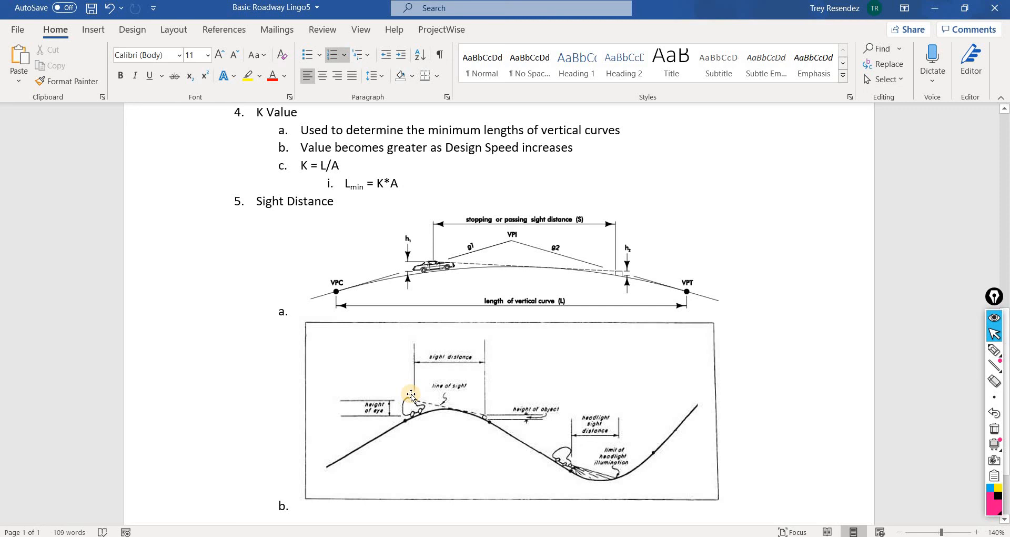
pyautogui.moveTo(481, 435)
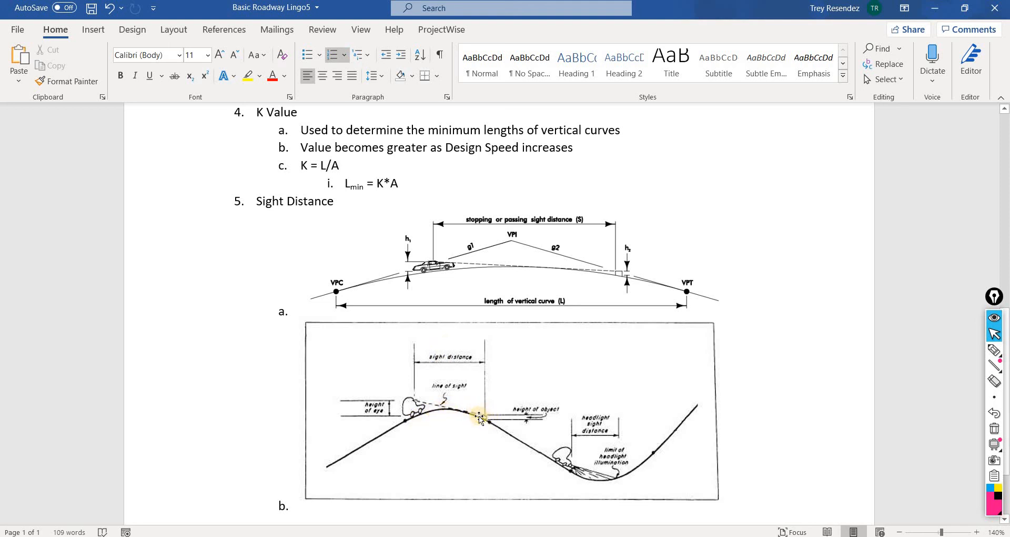
pyautogui.moveTo(484, 433)
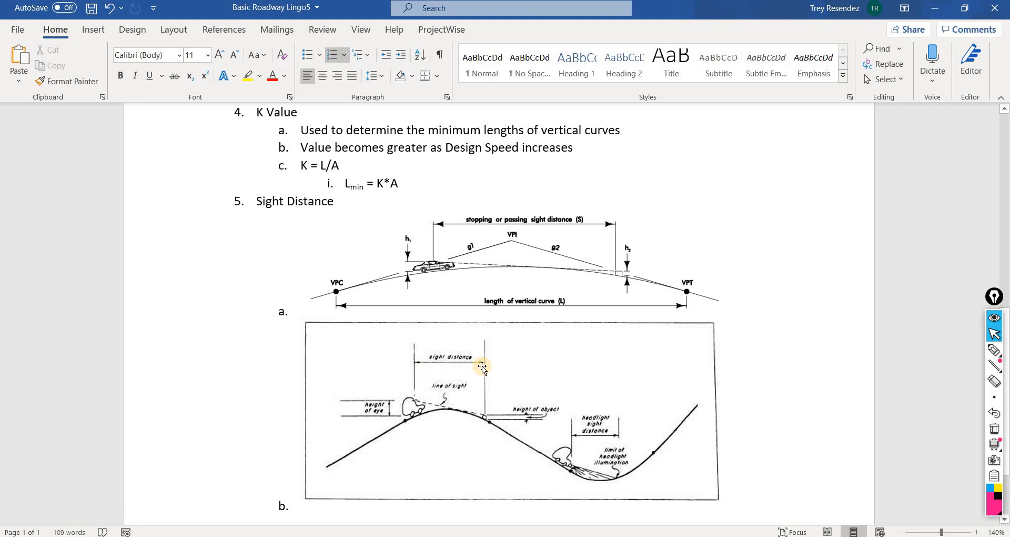
pyautogui.moveTo(417, 368)
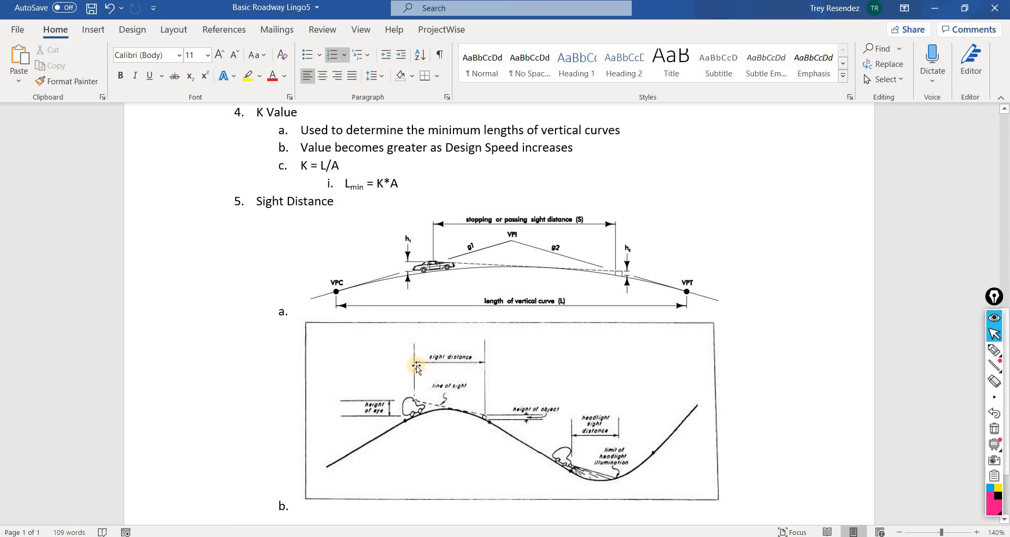
pyautogui.moveTo(423, 339)
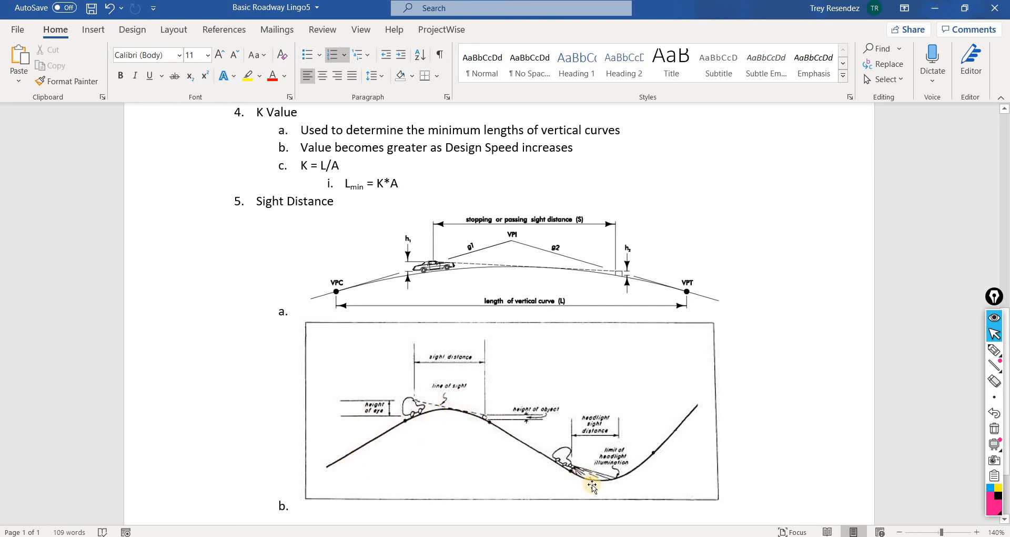
pyautogui.moveTo(635, 449)
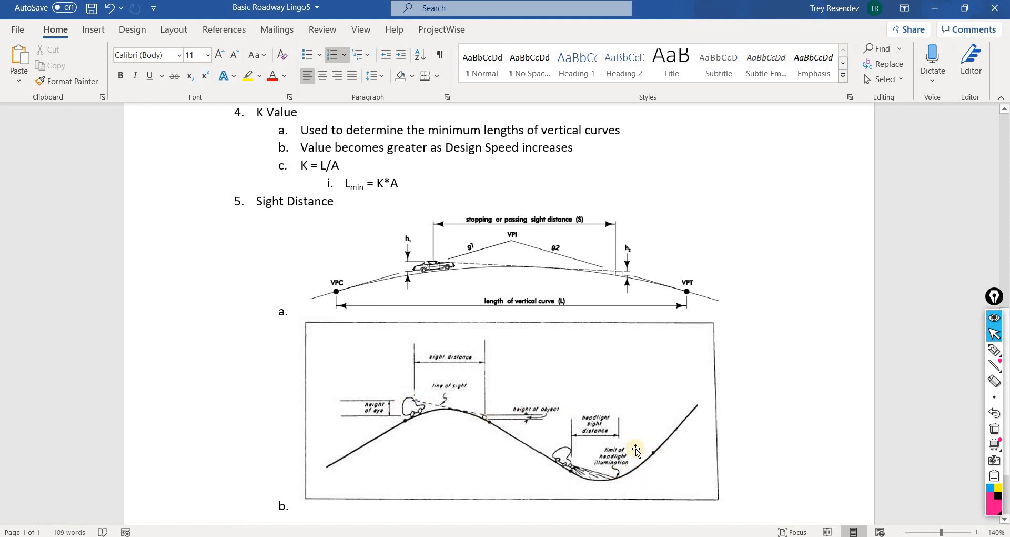
pyautogui.moveTo(492, 423)
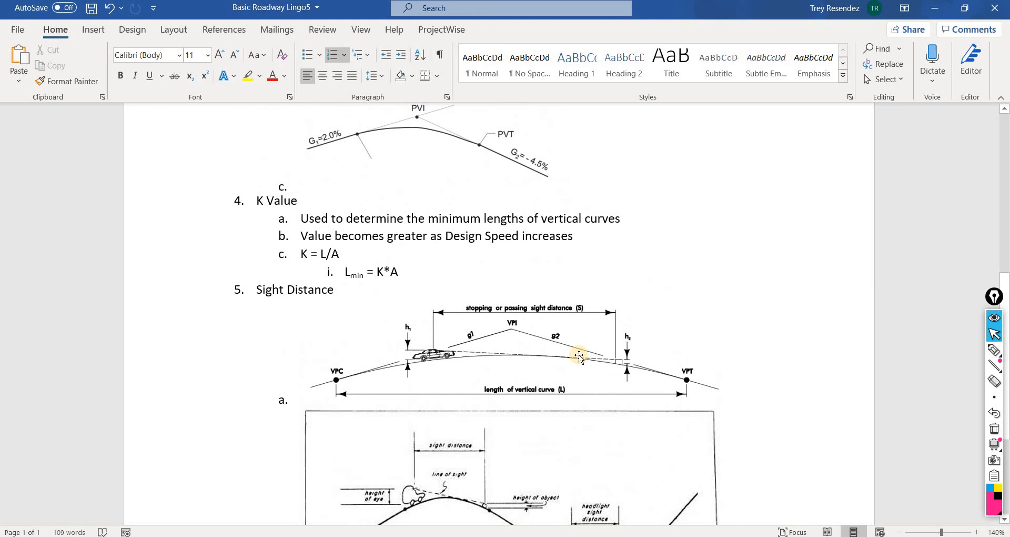
# Step: Scroll the Word outline back to the A Variable grade-break items and diagram
pyautogui.scroll(-3)
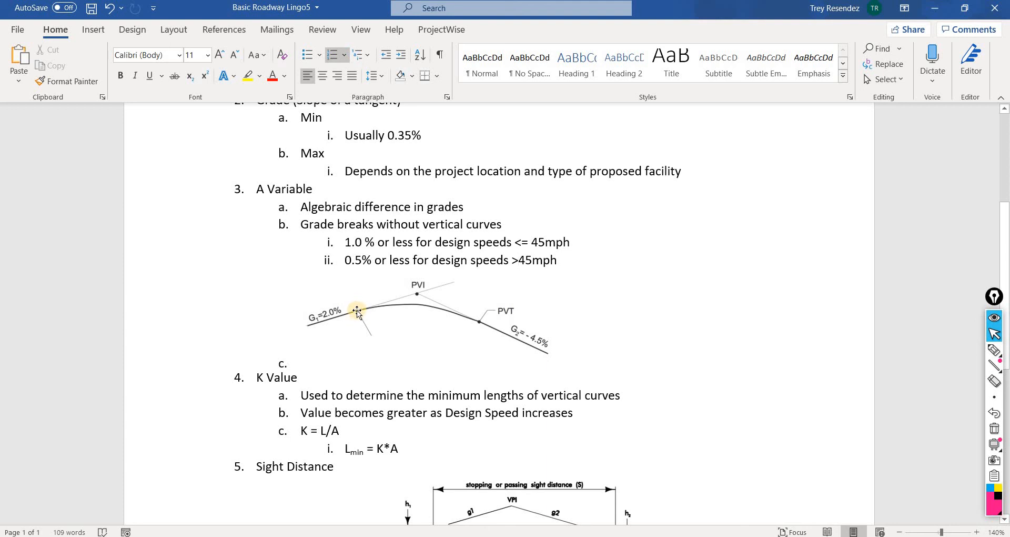
pyautogui.moveTo(416, 296)
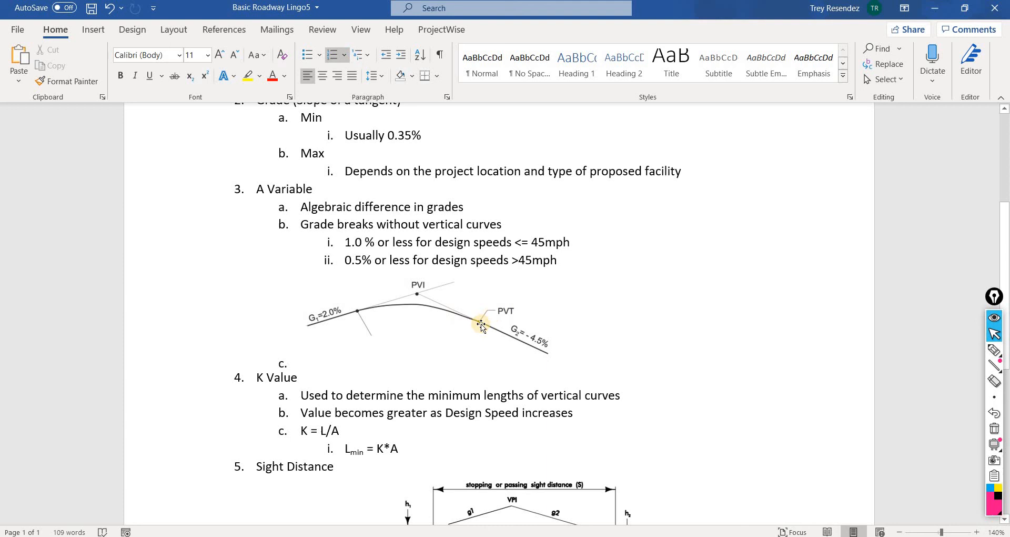
pyautogui.moveTo(357, 314)
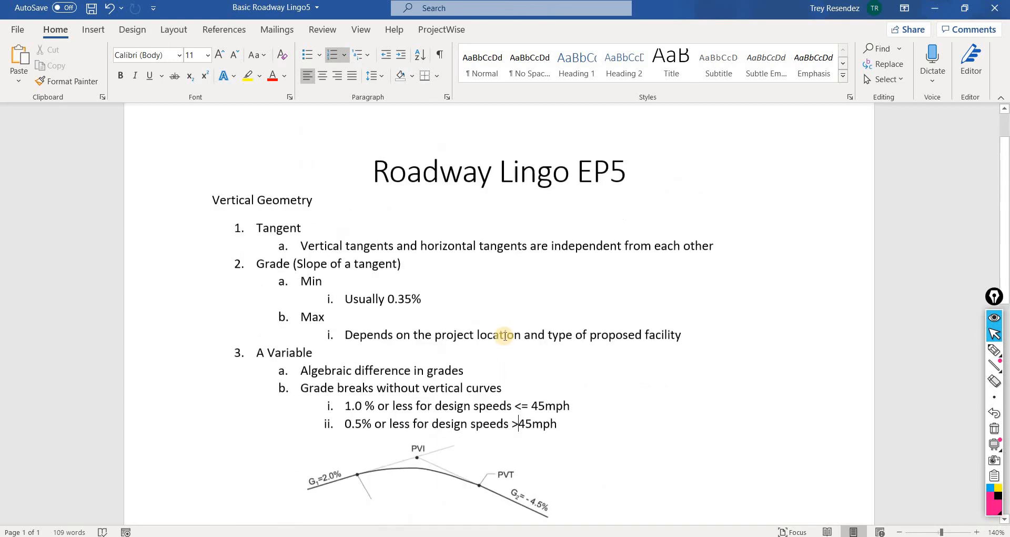
# Step: Scroll through the outline to the A Variable grade-break diagram and K Value items
pyautogui.scroll(-3)
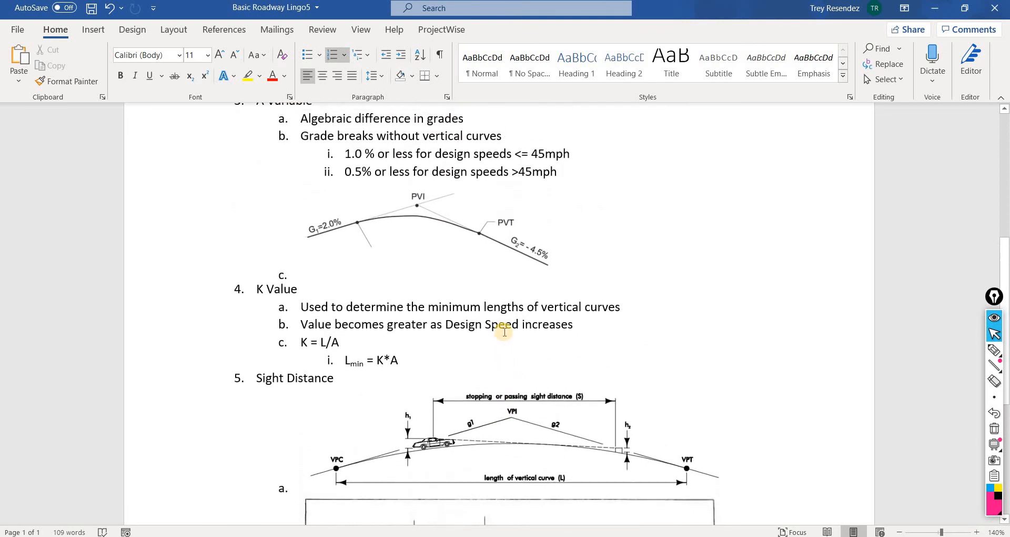
pyautogui.scroll(-3)
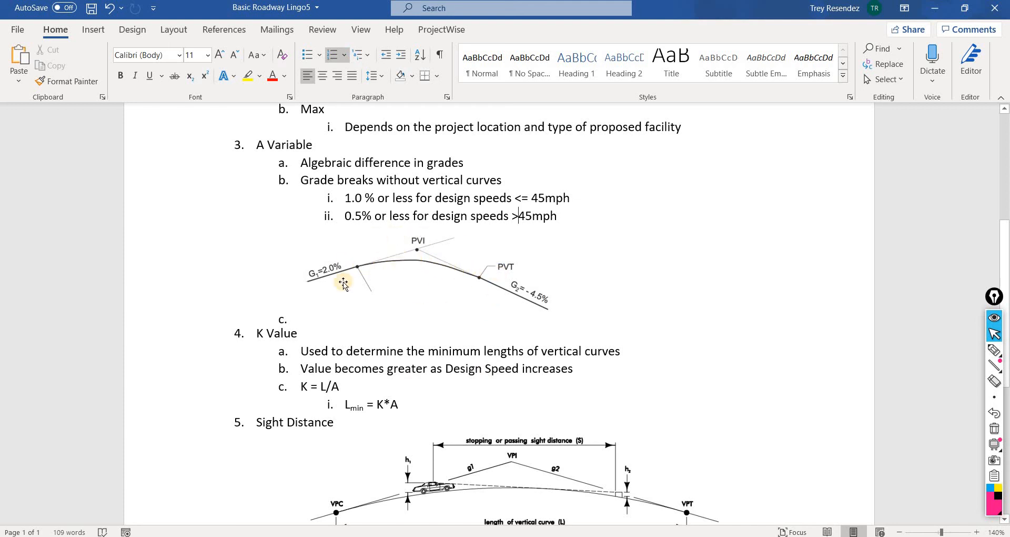
pyautogui.moveTo(358, 271)
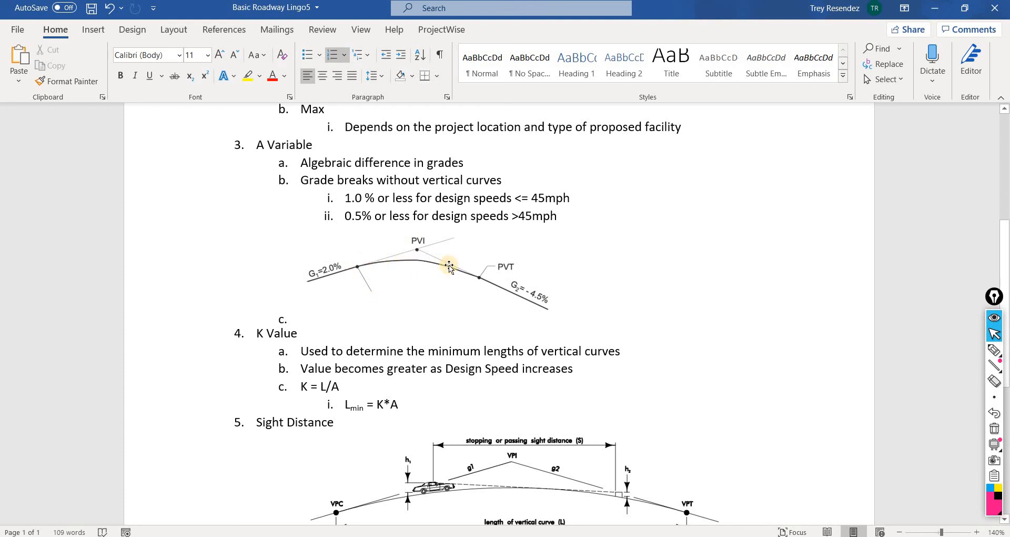
pyautogui.moveTo(385, 262)
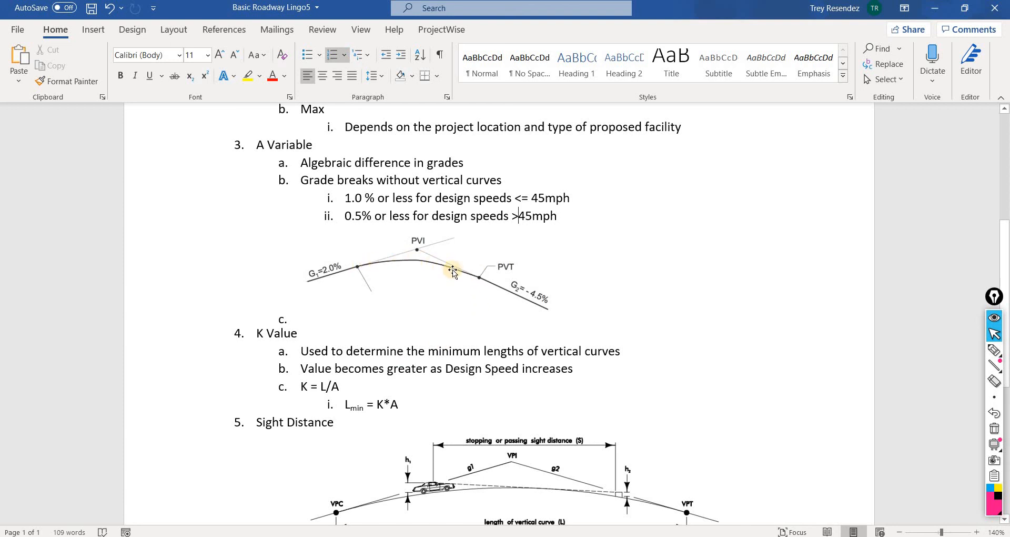
pyautogui.moveTo(362, 267)
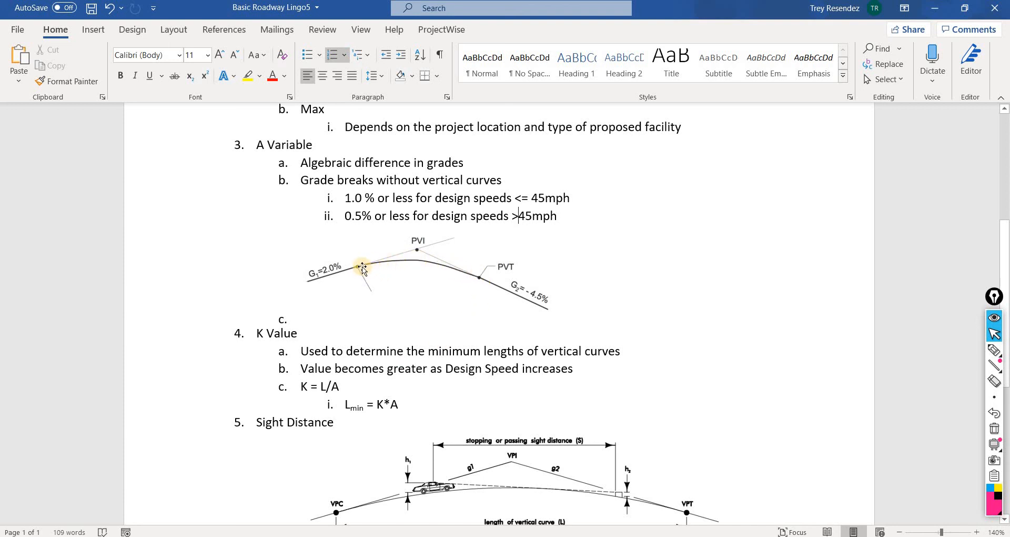